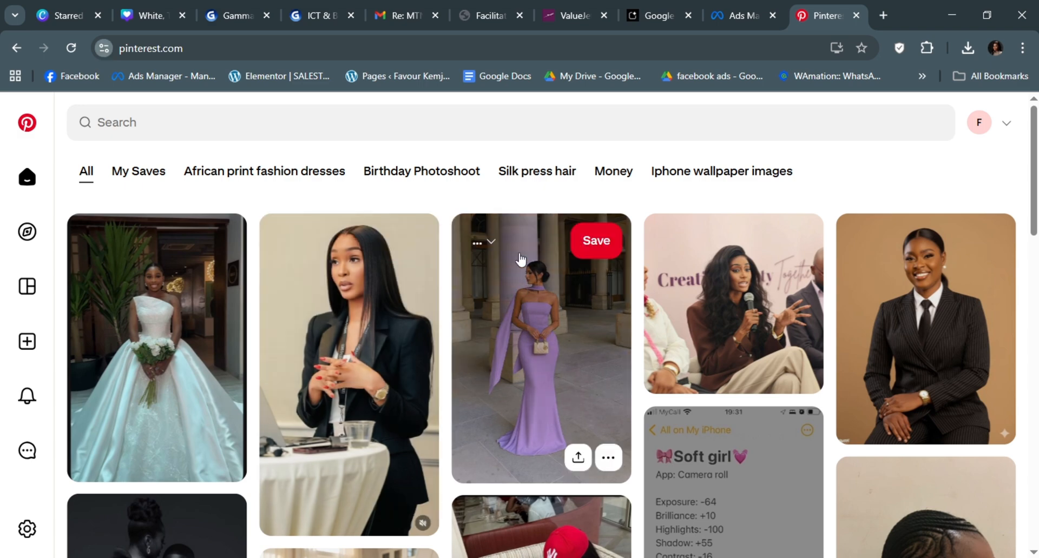
{"action": "mouse_move", "coordinate": [809, 128]}
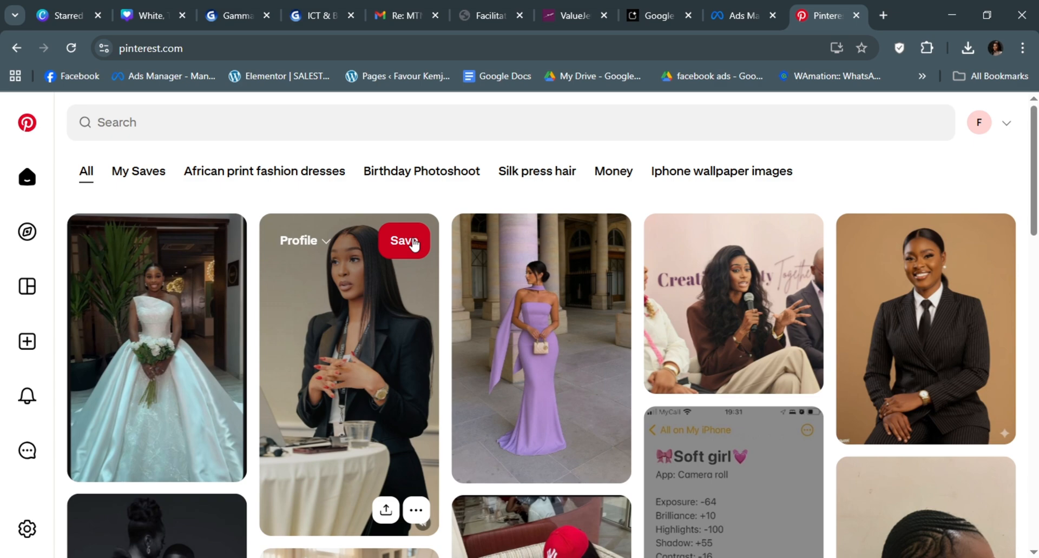
{"action": "mouse_move", "coordinate": [919, 296]}
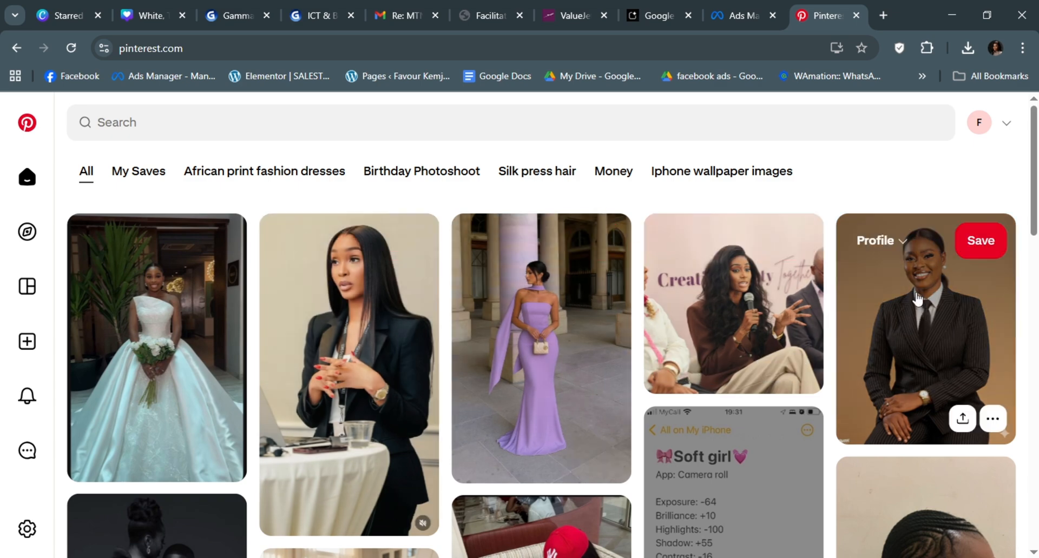
{"action": "mouse_move", "coordinate": [905, 338]}
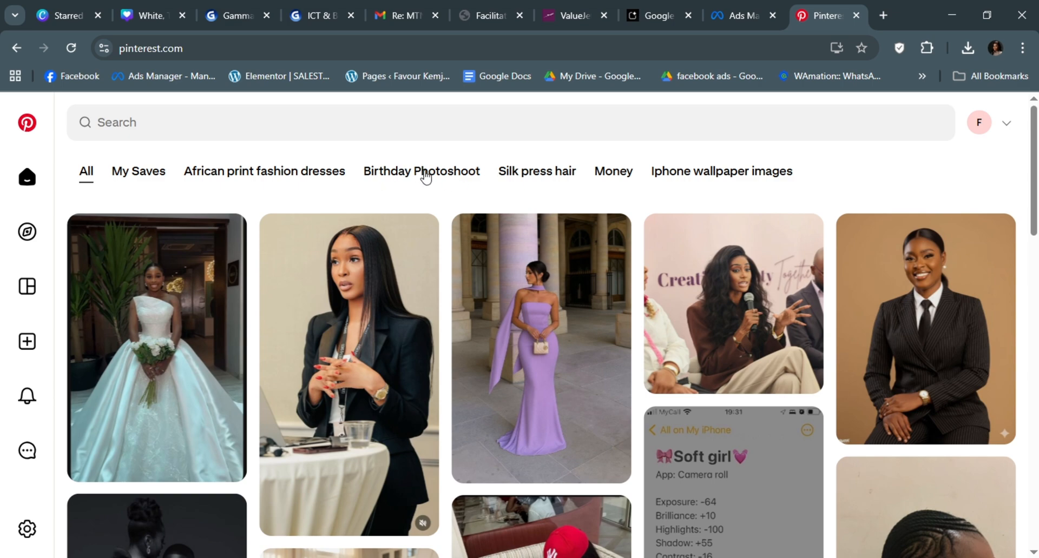
Search Pinterest for 'birthday photoshoot ideas' via the 'bi' suggestion
{"action": "left_click", "coordinate": [249, 122]}
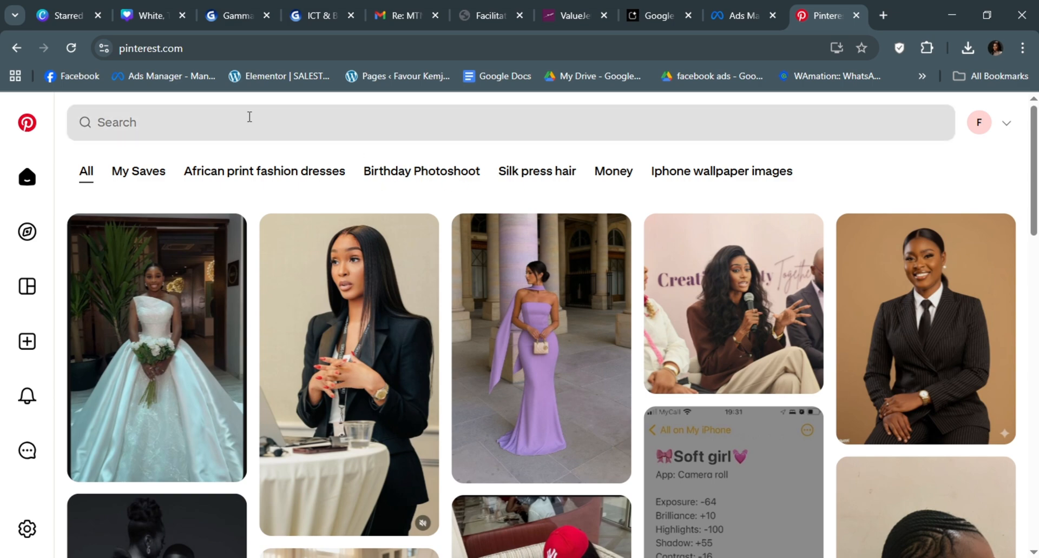
{"action": "type", "text": "b"}
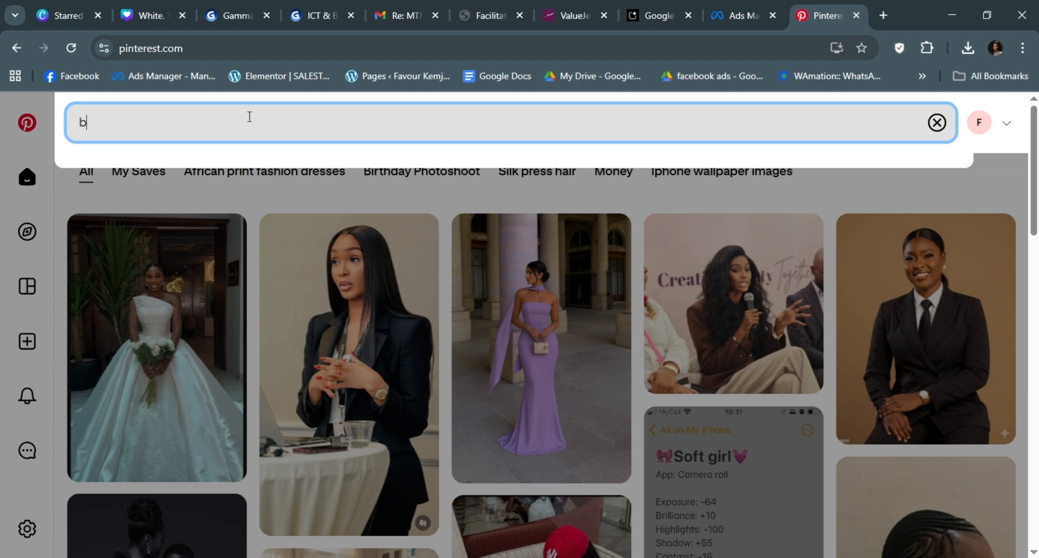
{"action": "type", "text": "i"}
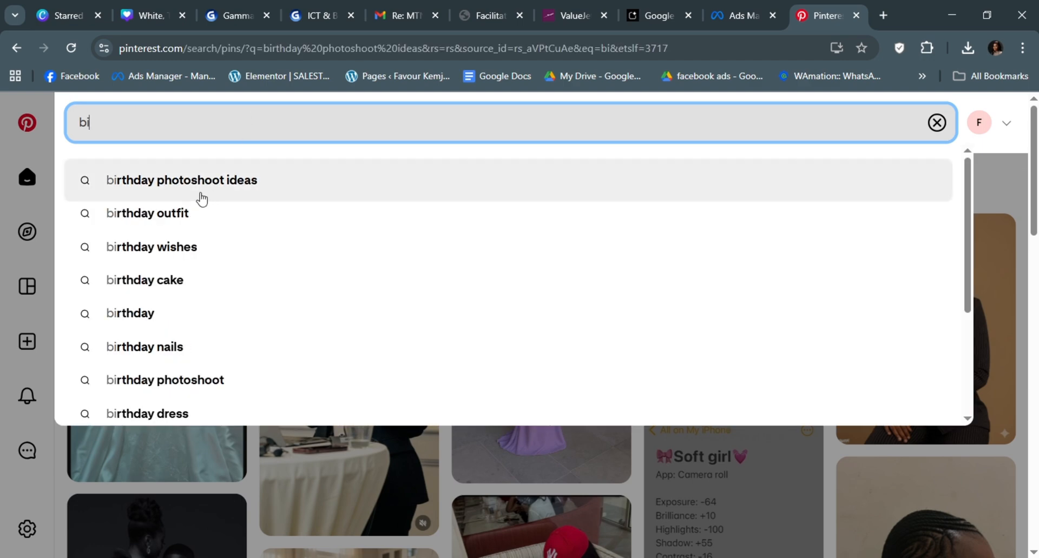
{"action": "left_click", "coordinate": [181, 180]}
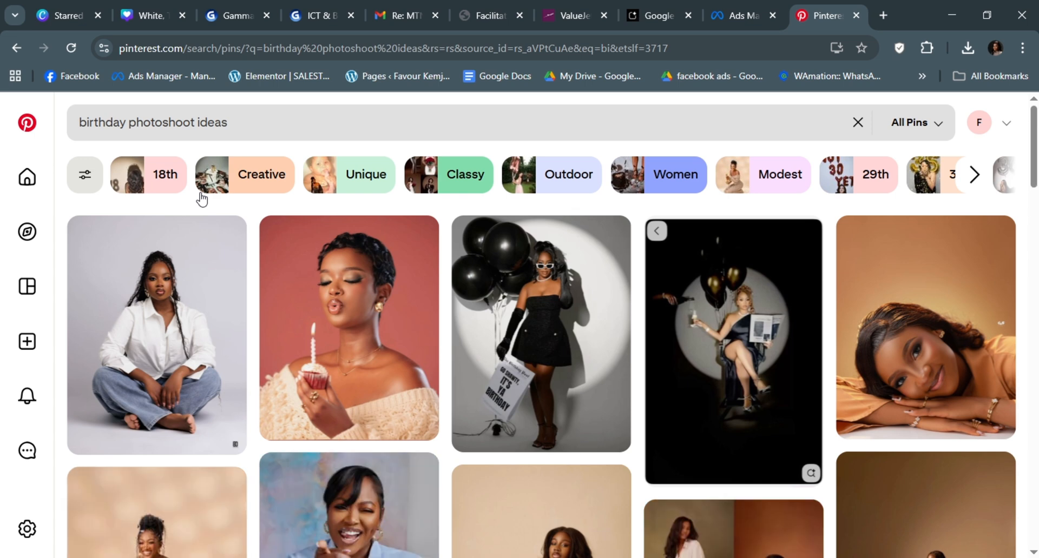
{"action": "scroll", "scroll_direction": "down", "scroll_amount": 3}
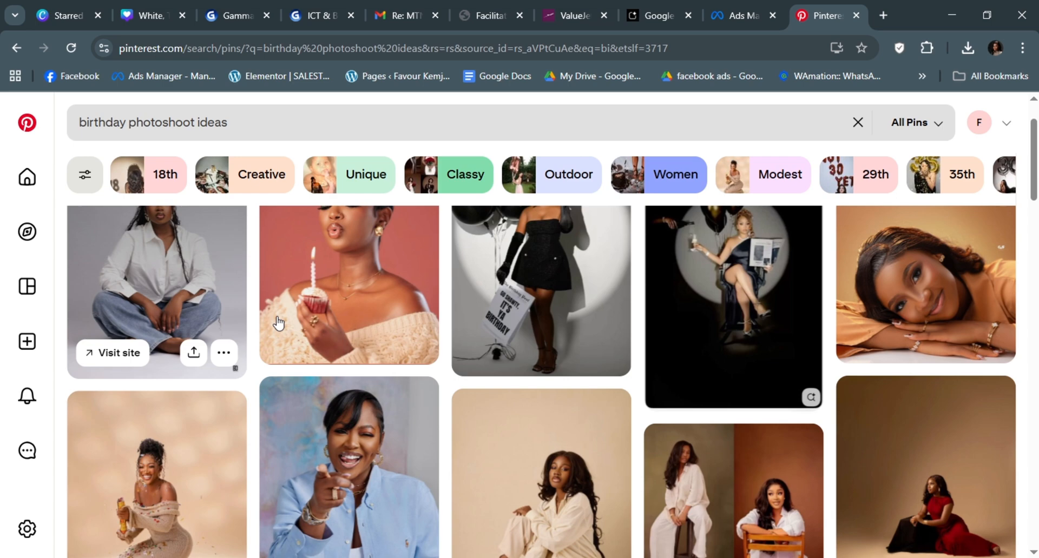
{"action": "scroll", "scroll_direction": "down", "scroll_amount": 3}
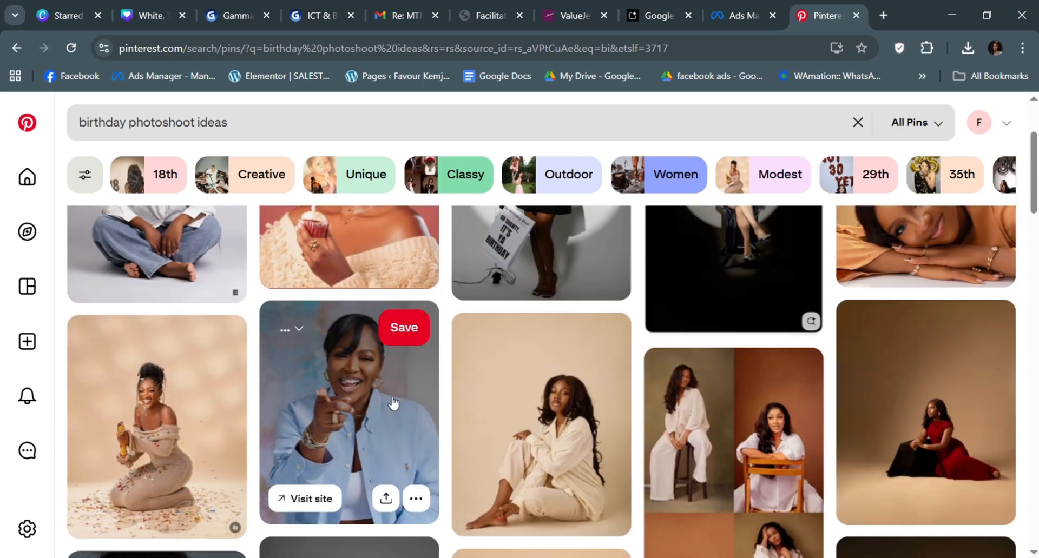
{"action": "scroll", "scroll_direction": "down", "scroll_amount": 3}
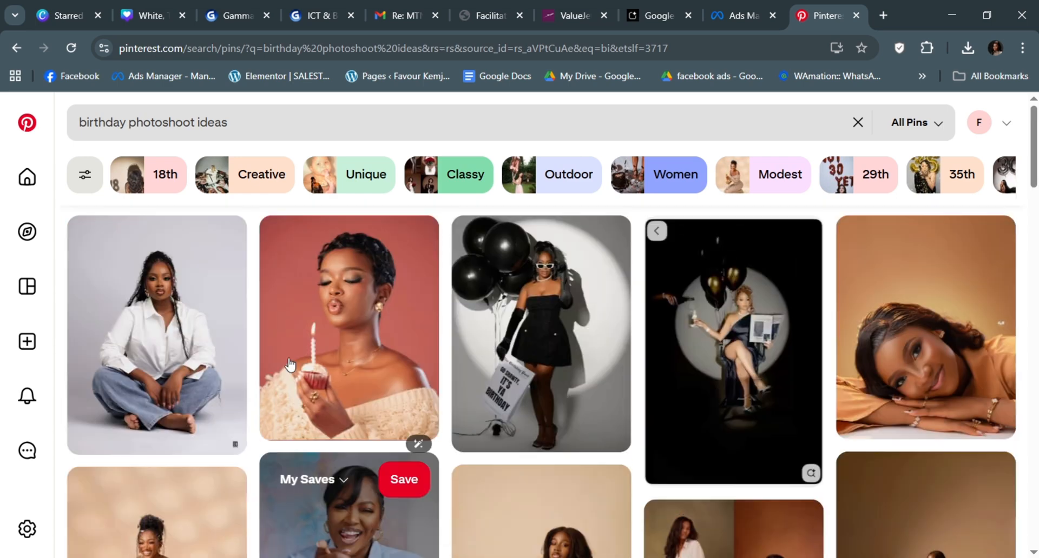
{"action": "scroll", "scroll_direction": "down", "scroll_amount": 3}
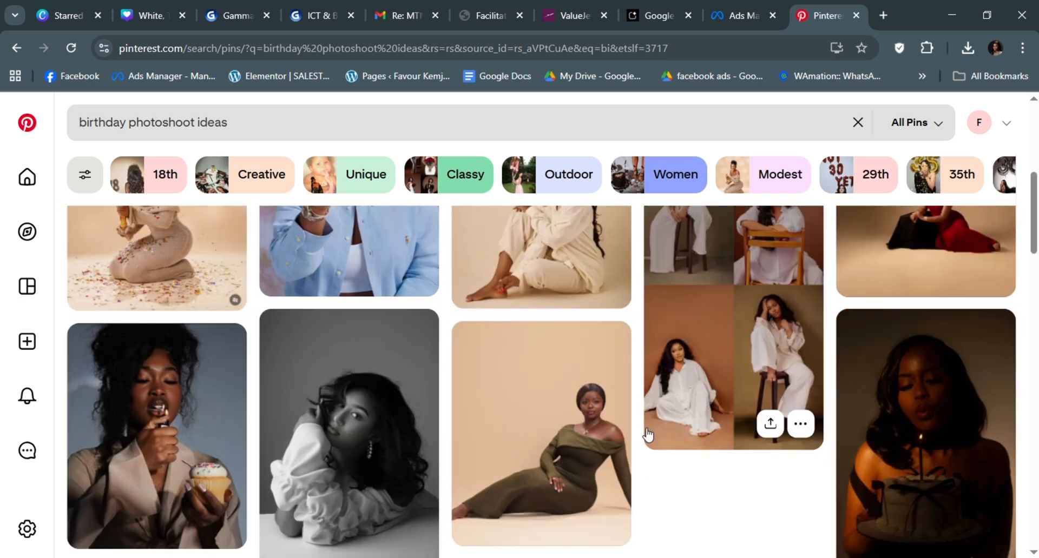
{"action": "scroll", "scroll_direction": "down", "scroll_amount": 3}
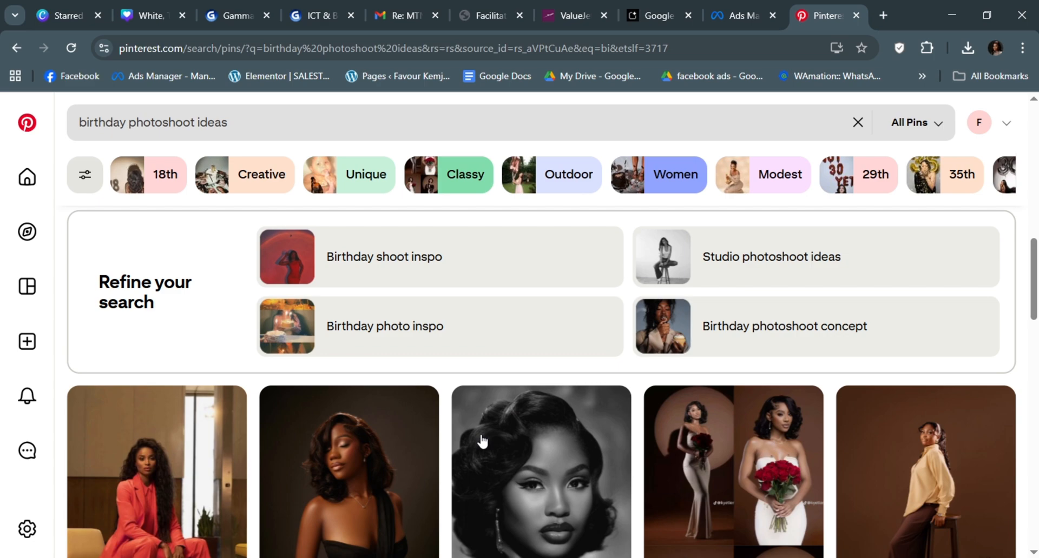
{"action": "scroll", "scroll_direction": "down", "scroll_amount": 3}
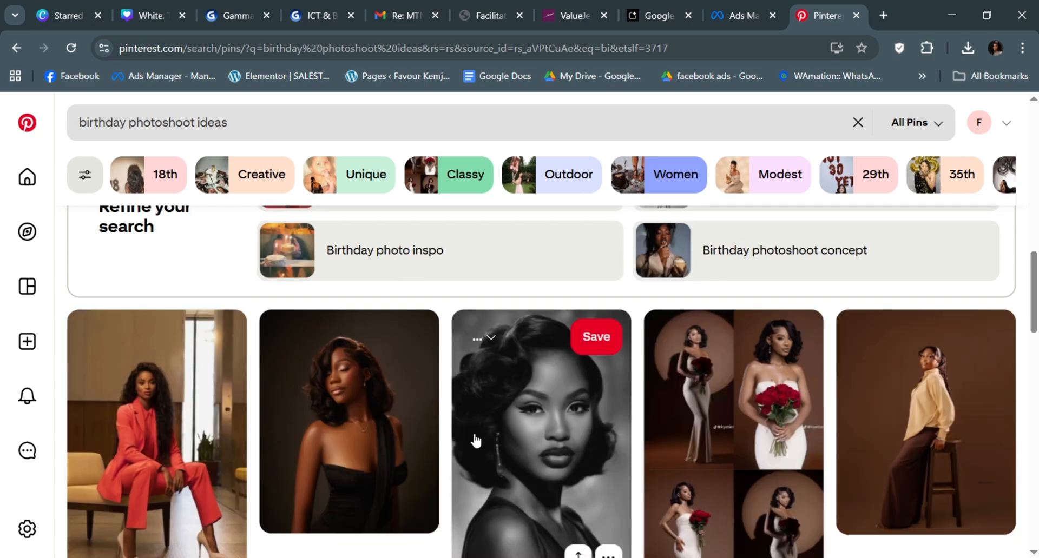
{"action": "scroll", "scroll_direction": "down", "scroll_amount": 3}
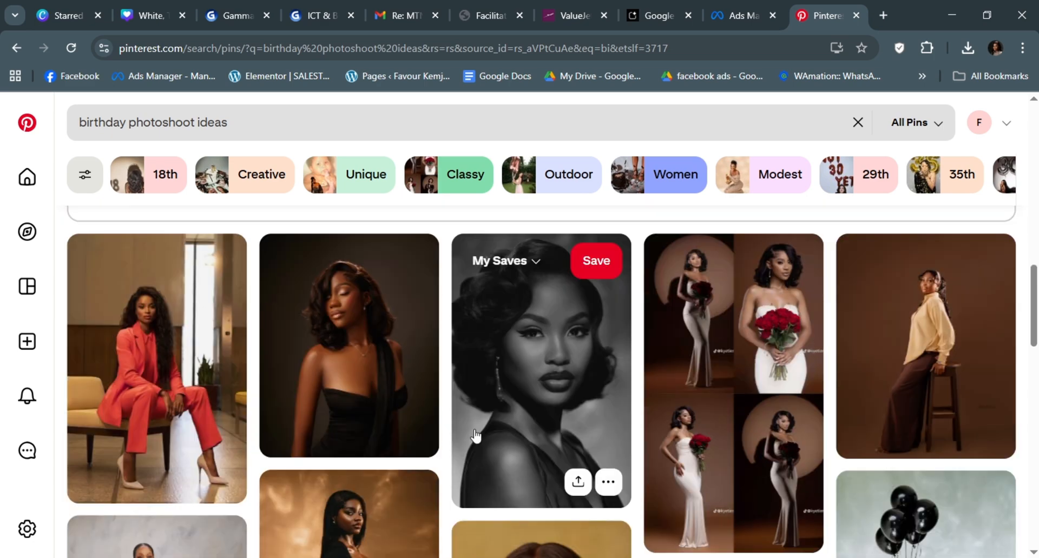
{"action": "scroll", "scroll_direction": "down", "scroll_amount": 3}
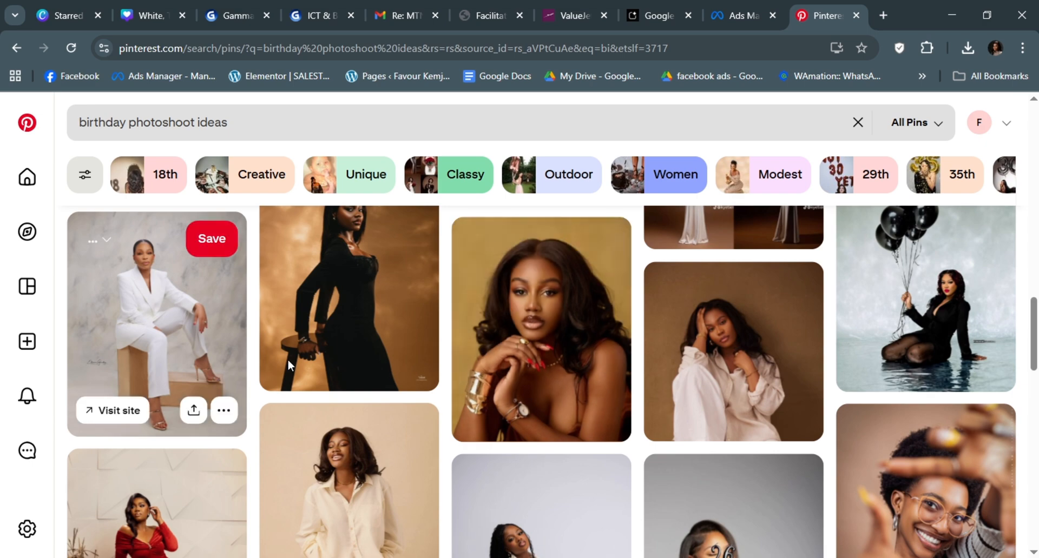
{"action": "scroll", "scroll_direction": "down", "scroll_amount": 3}
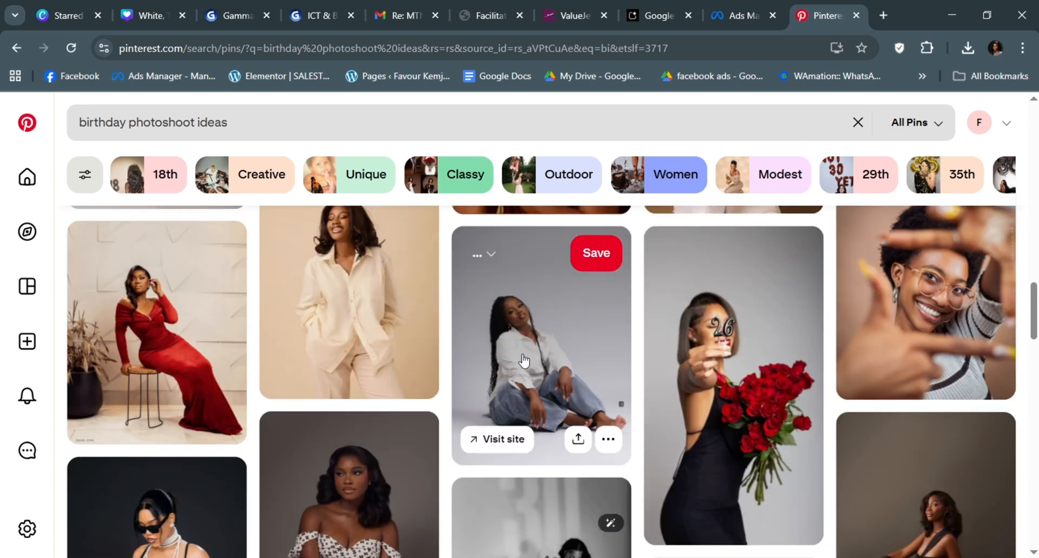
{"action": "mouse_move", "coordinate": [770, 385]}
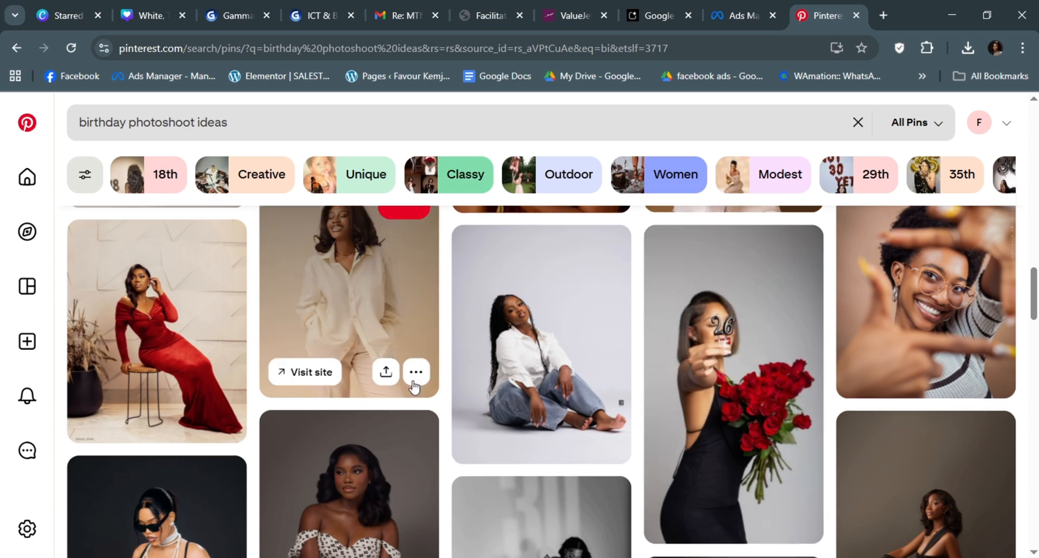
{"action": "scroll", "scroll_direction": "down", "scroll_amount": 3}
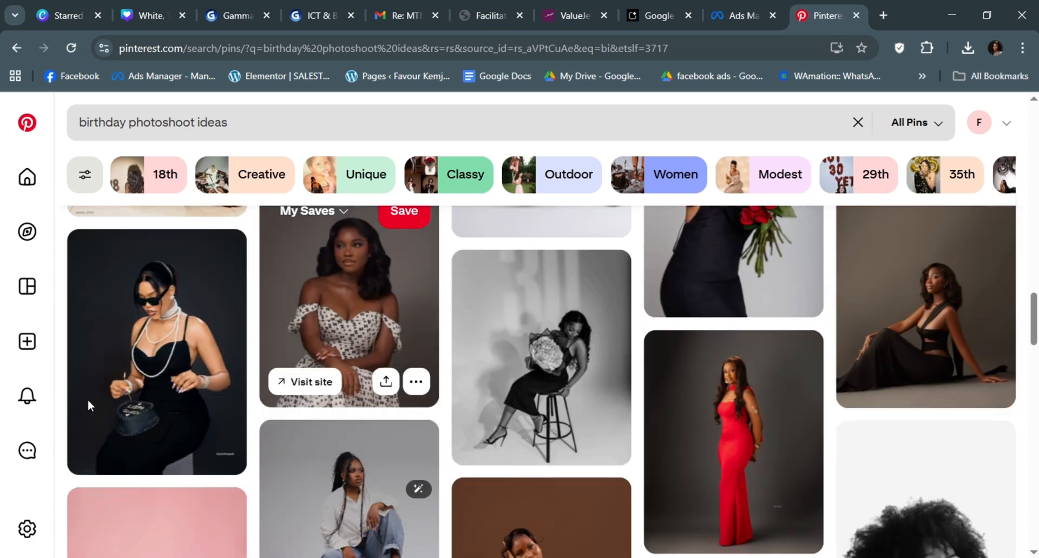
{"action": "scroll", "scroll_direction": "down", "scroll_amount": 3}
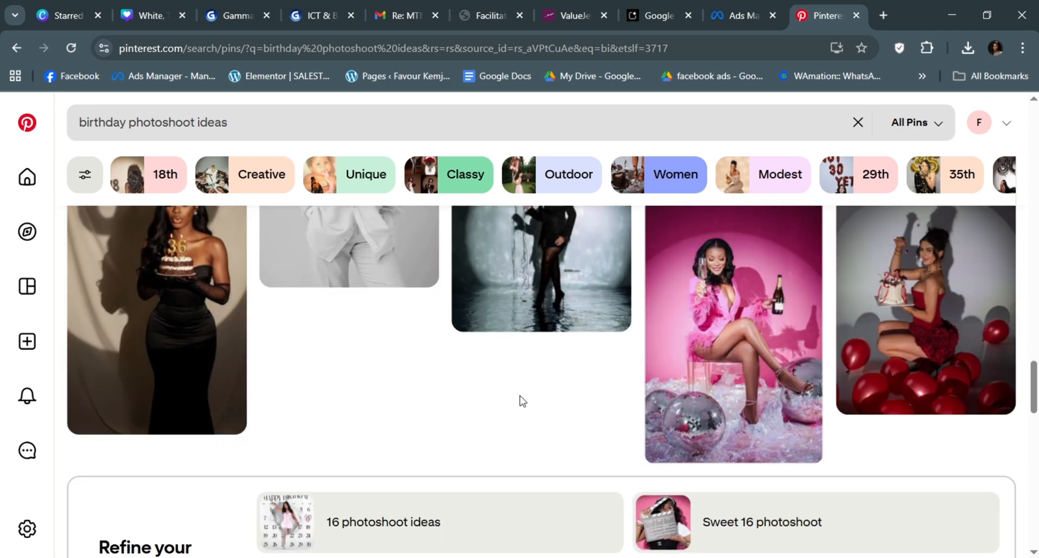
{"action": "scroll", "scroll_direction": "down", "scroll_amount": 3}
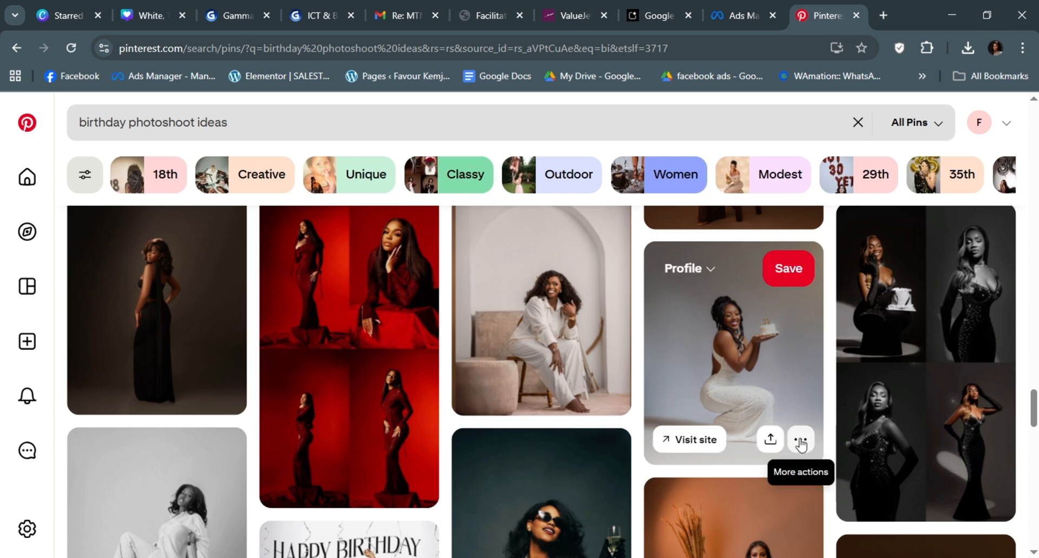
Download the woman-holding-cupcake pin image from its More actions menu
{"action": "left_click", "coordinate": [800, 439]}
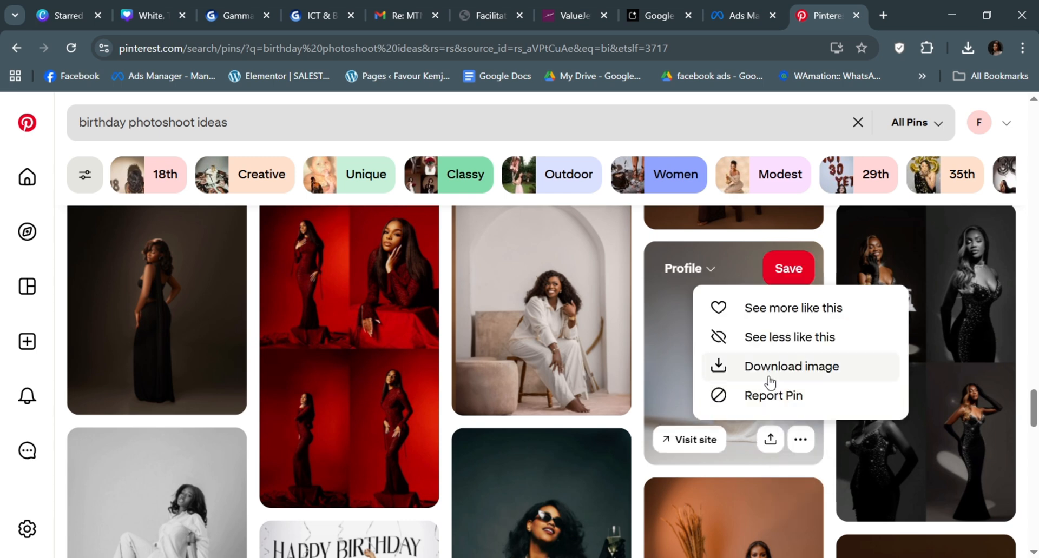
{"action": "left_click", "coordinate": [790, 366]}
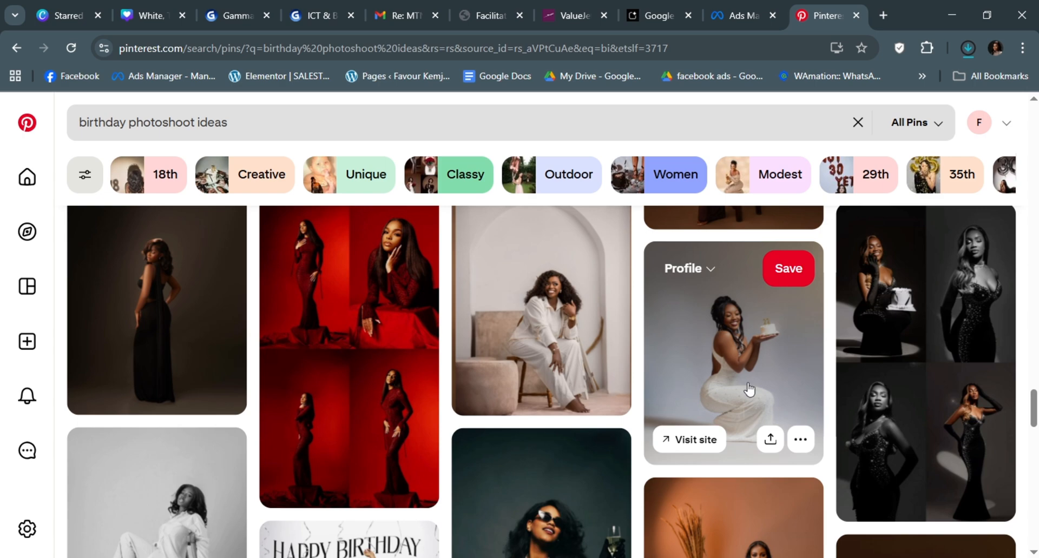
{"action": "scroll", "scroll_direction": "down", "scroll_amount": 3}
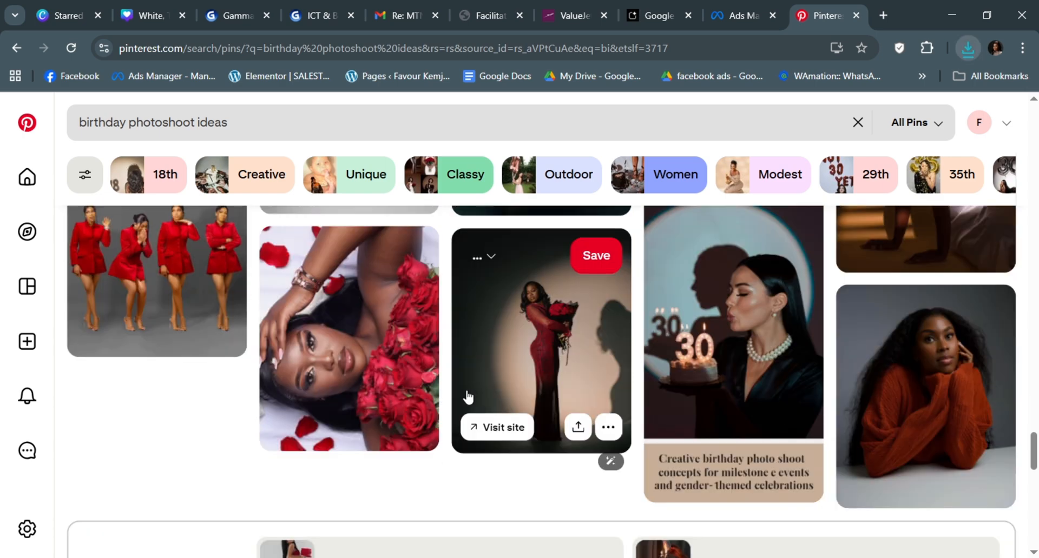
{"action": "scroll", "scroll_direction": "down", "scroll_amount": 3}
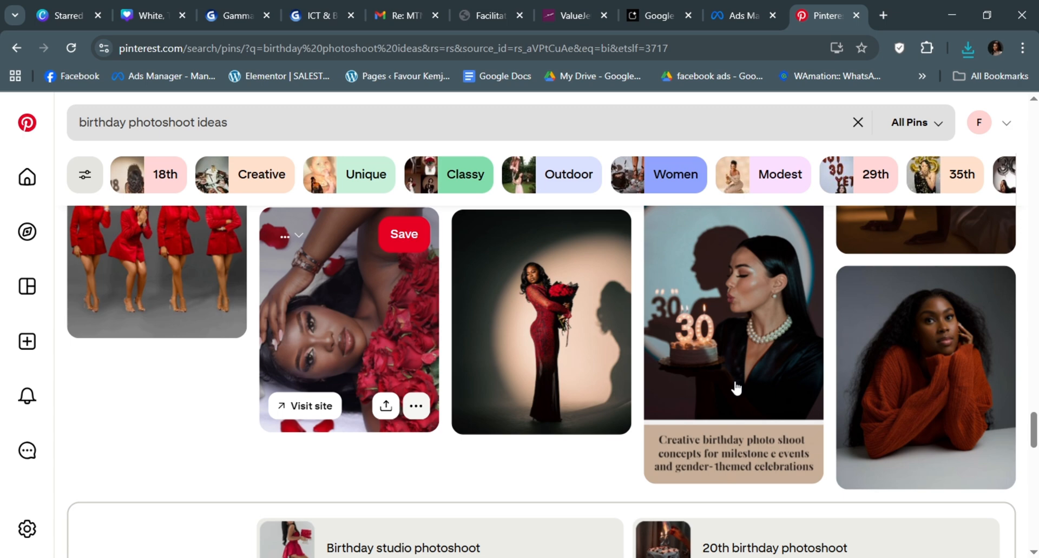
{"action": "scroll", "scroll_direction": "down", "scroll_amount": 3}
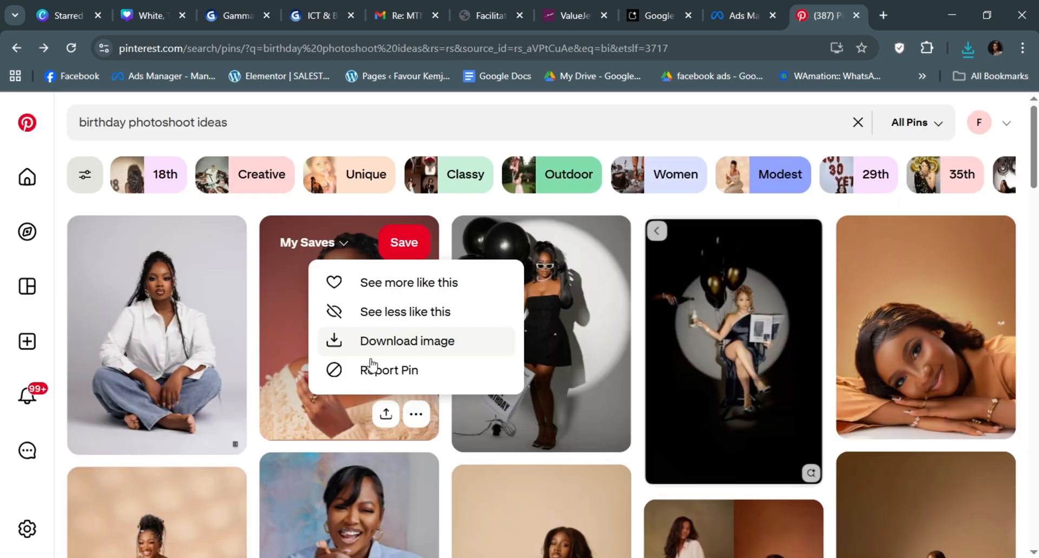
View the downloaded cupcake portrait, return to results and bring up the blue-shirt pin's options
{"action": "left_click", "coordinate": [407, 341]}
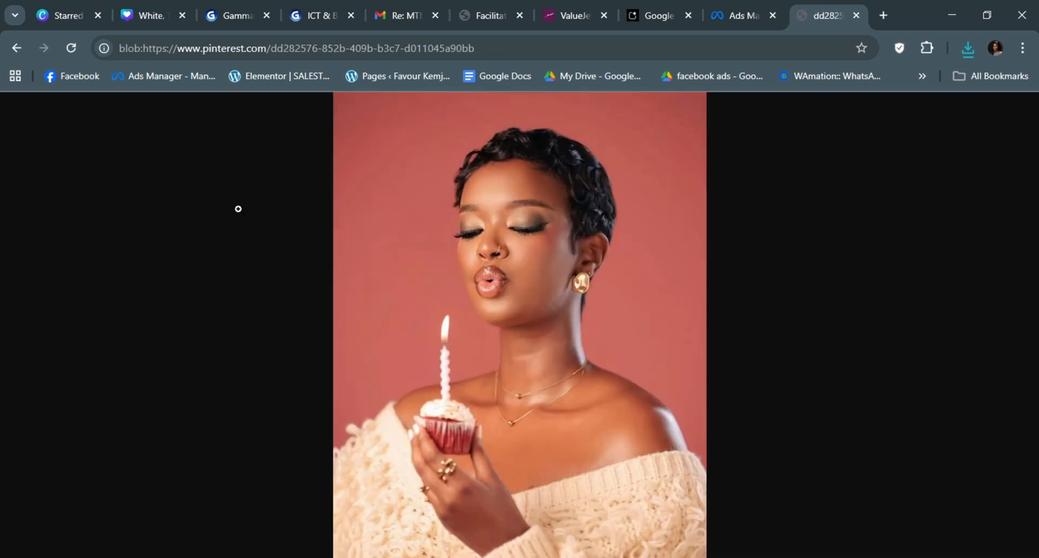
{"action": "left_click", "coordinate": [608, 427]}
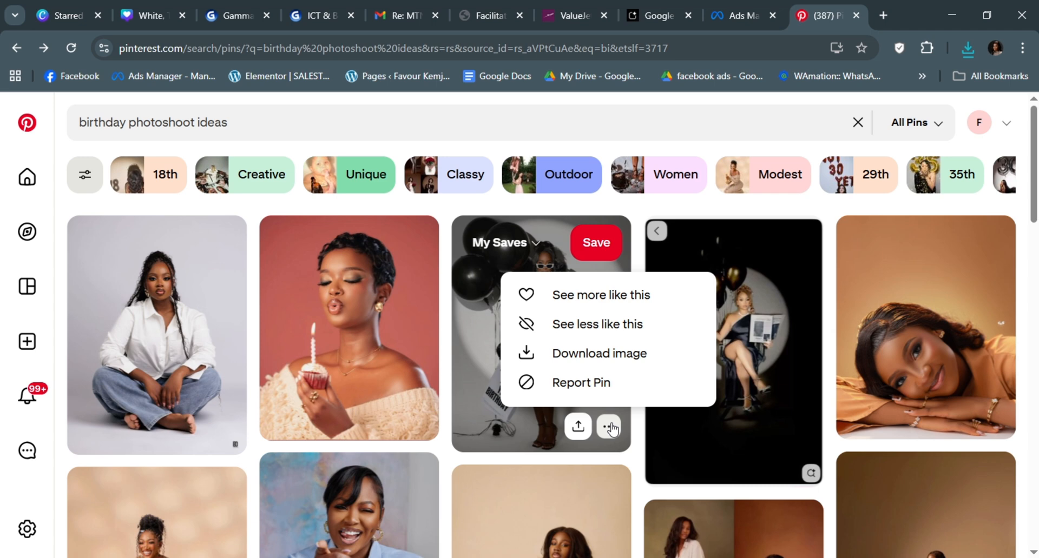
{"action": "left_click", "coordinate": [598, 353]}
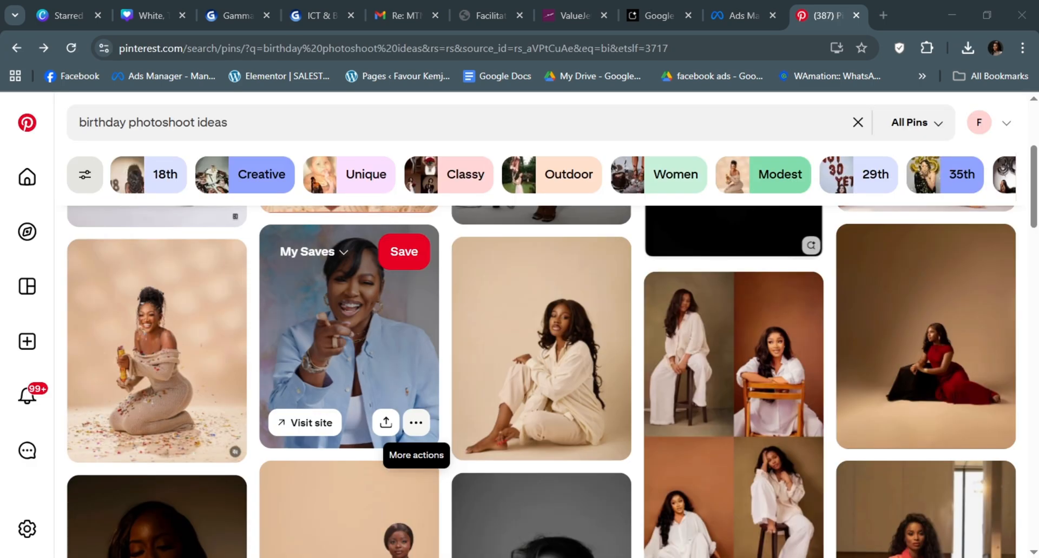
{"action": "left_click", "coordinate": [223, 436]}
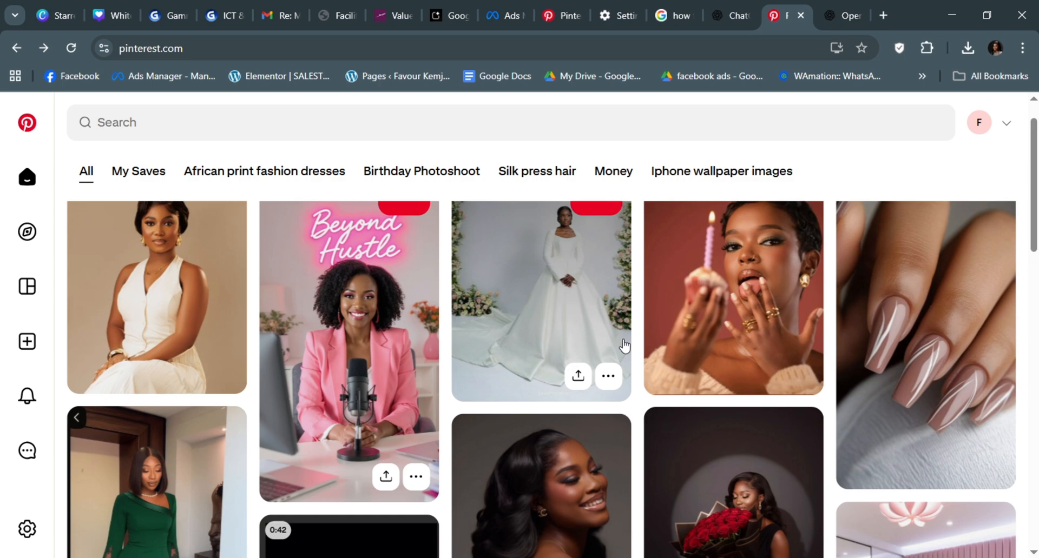
Scroll down through the Pinterest home feed
{"action": "scroll", "scroll_direction": "down", "scroll_amount": 3}
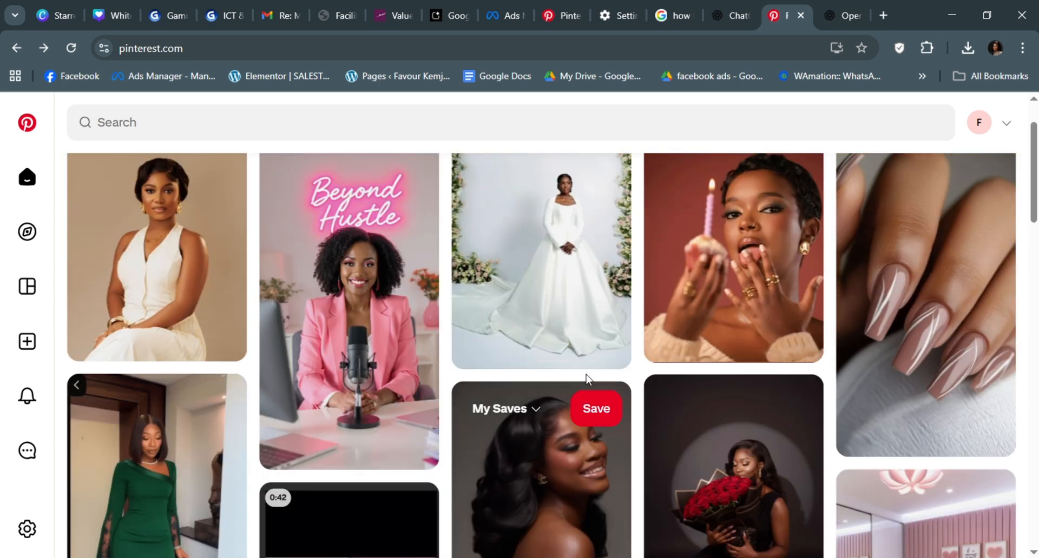
{"action": "scroll", "scroll_direction": "down", "scroll_amount": 3}
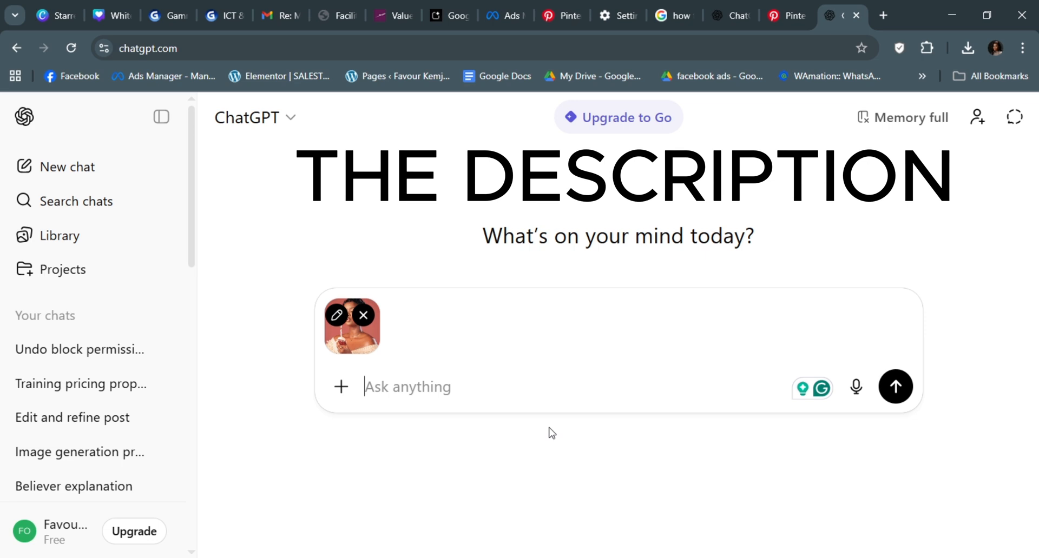
{"action": "mouse_move", "coordinate": [473, 378]}
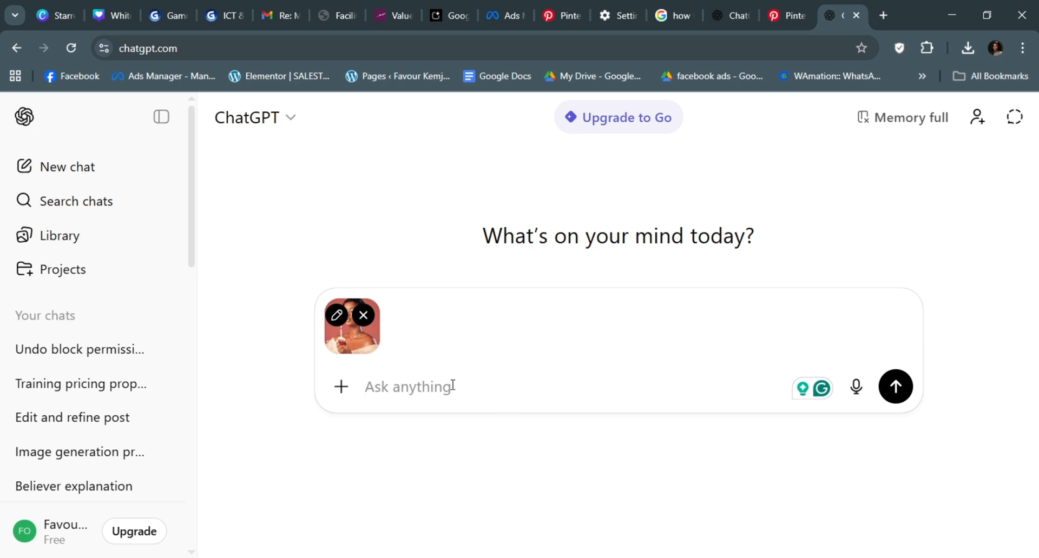
Write a request for an exact, detailed prompt to generate this image using my picture as REFERENCE IMAGE
{"action": "type", "text": "Give me an"}
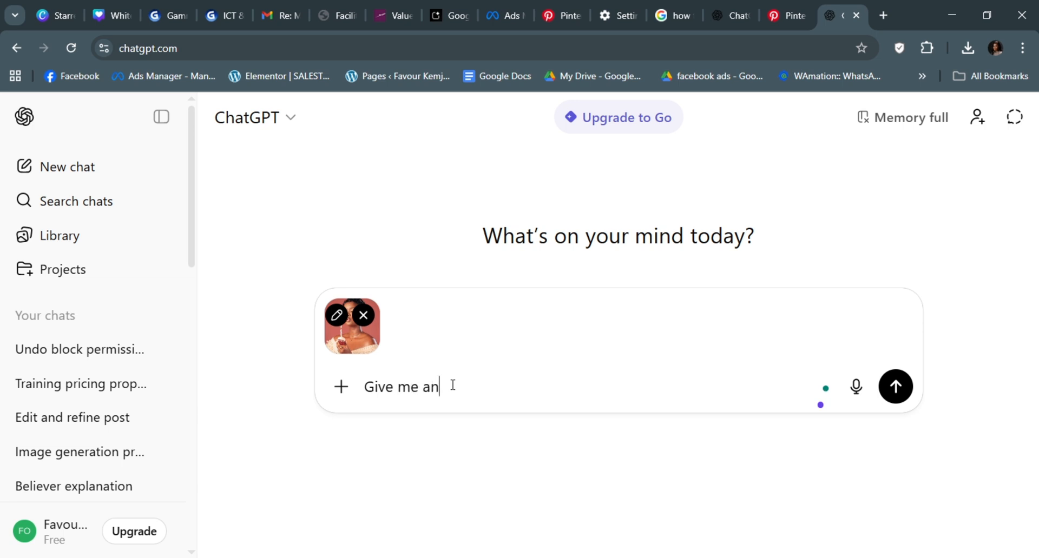
{"action": "type", "text": "exact"}
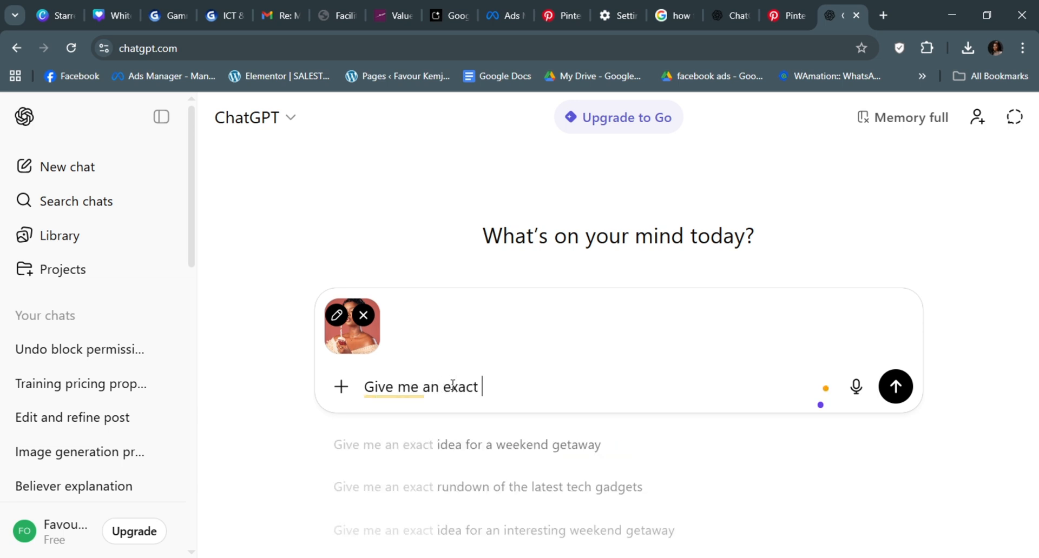
{"action": "type", "text": "detaild"}
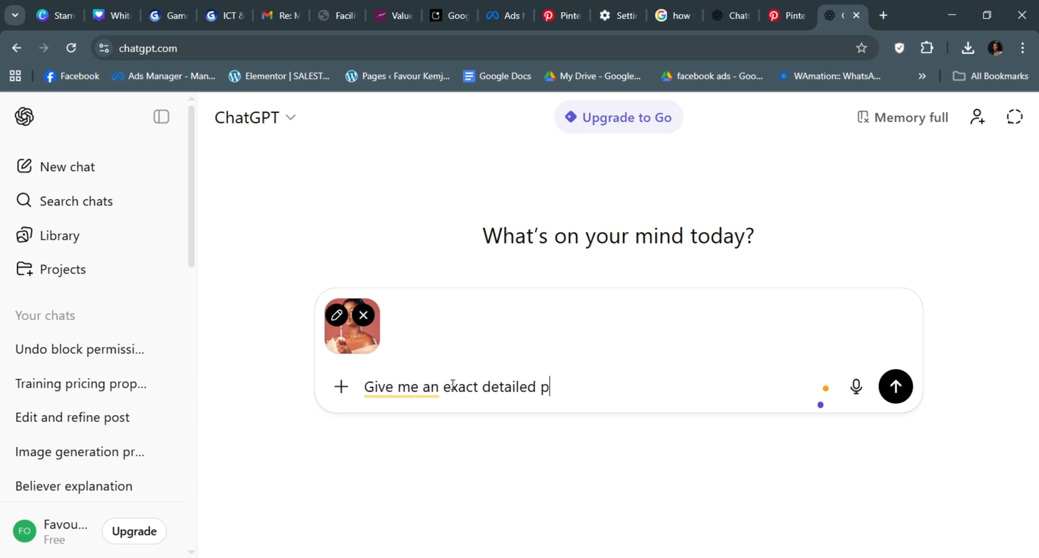
{"action": "type", "text": "rompt that c"}
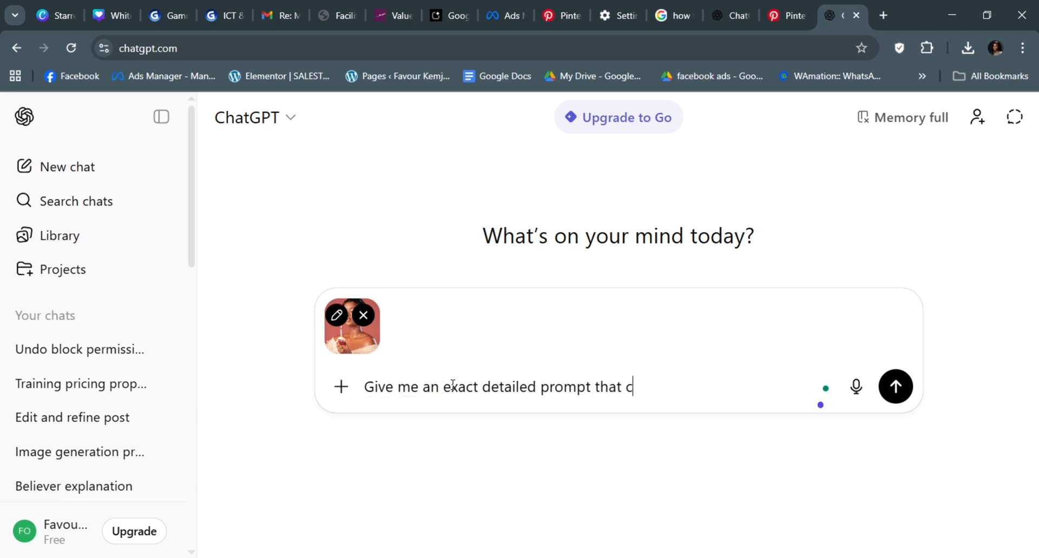
{"action": "type", "text": "an be used t"}
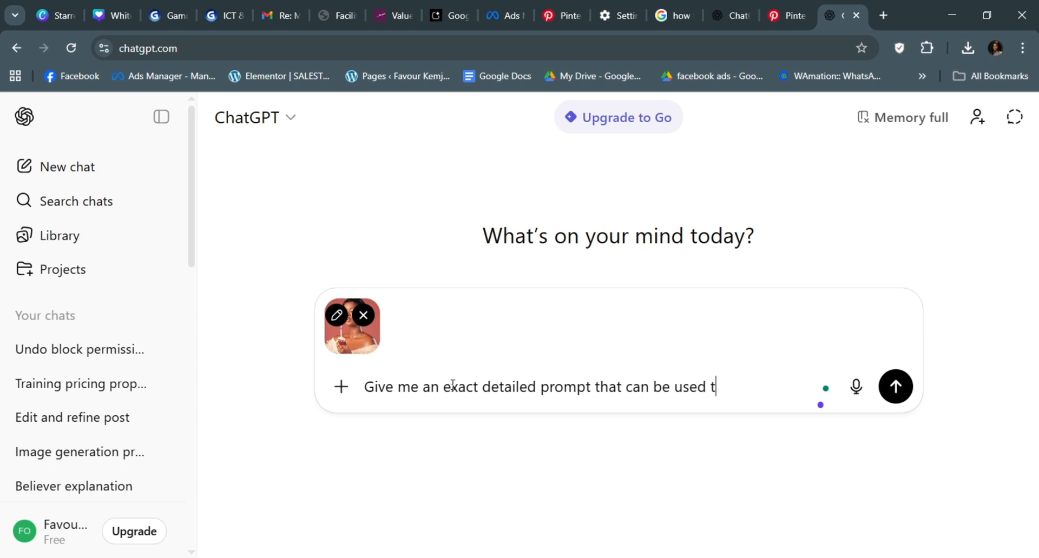
{"action": "type", "text": "o generate"}
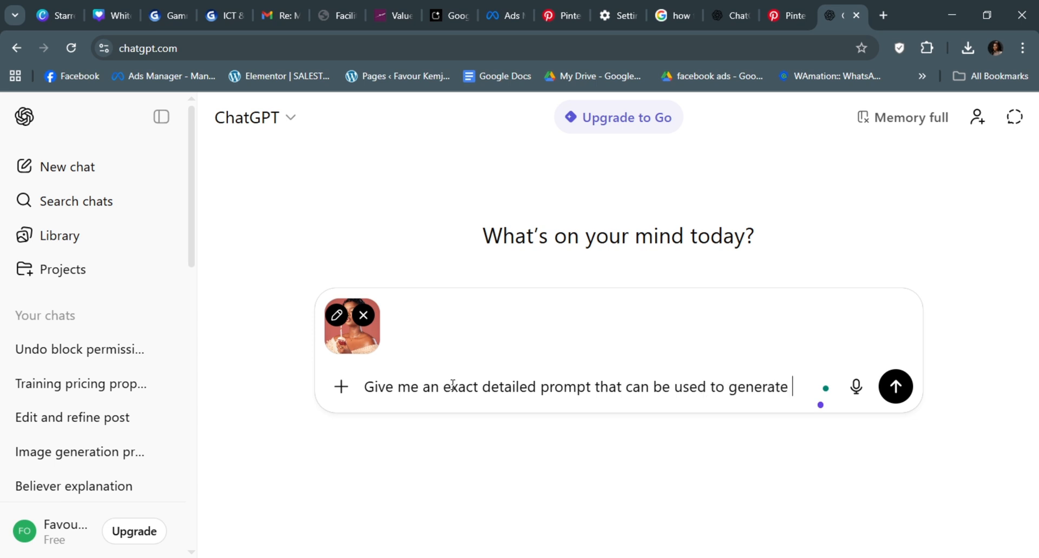
{"action": "type", "text": "this image u"}
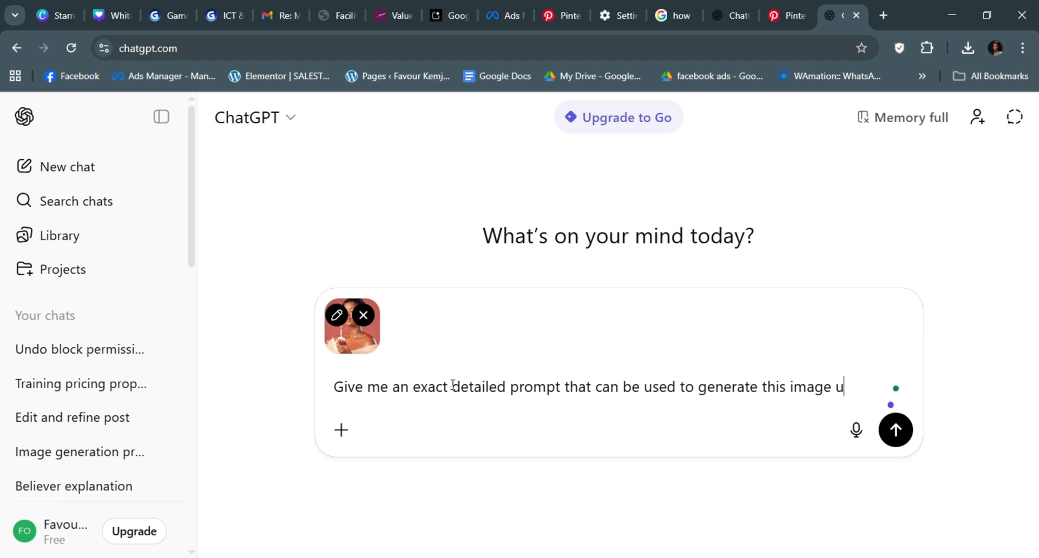
{"action": "type", "text": "sing my pu"}
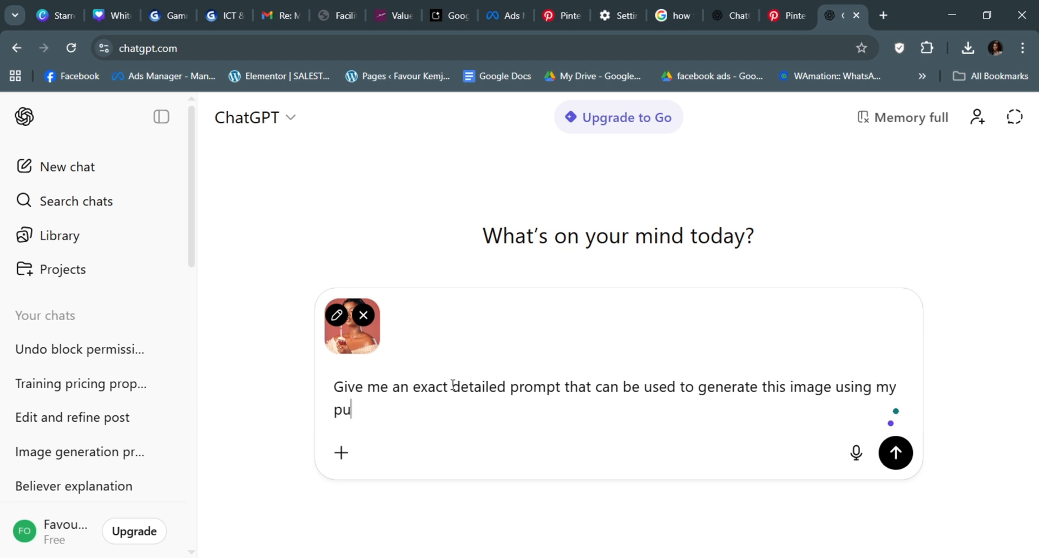
{"action": "type", "text": "cture as refe"}
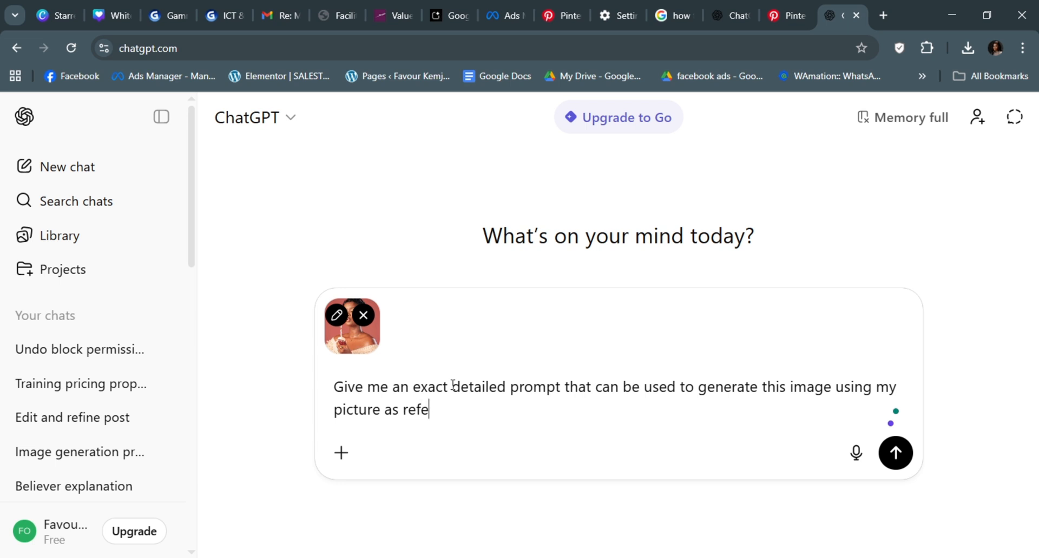
{"action": "type", "text": "rence."}
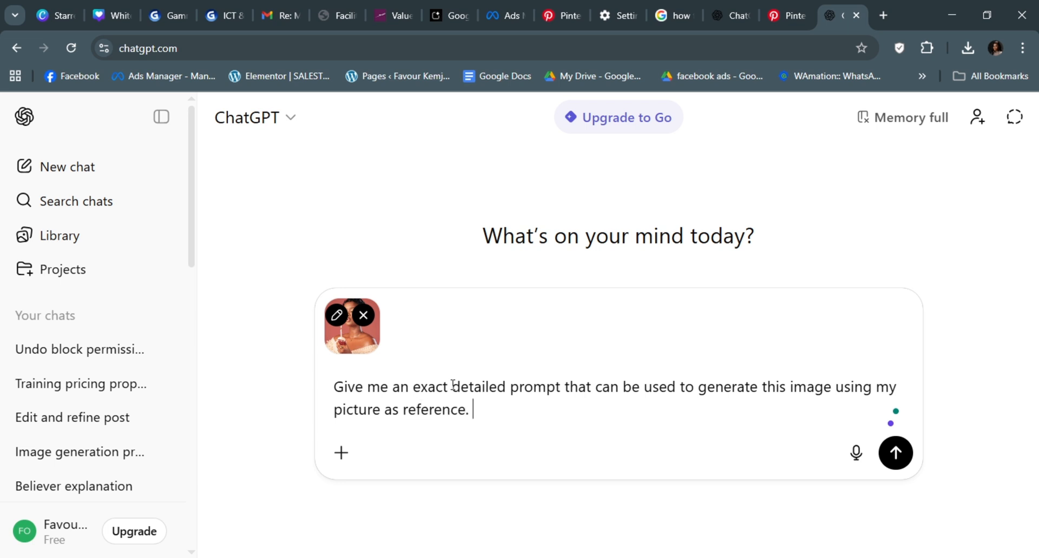
{"action": "type", "text": "Refer to"}
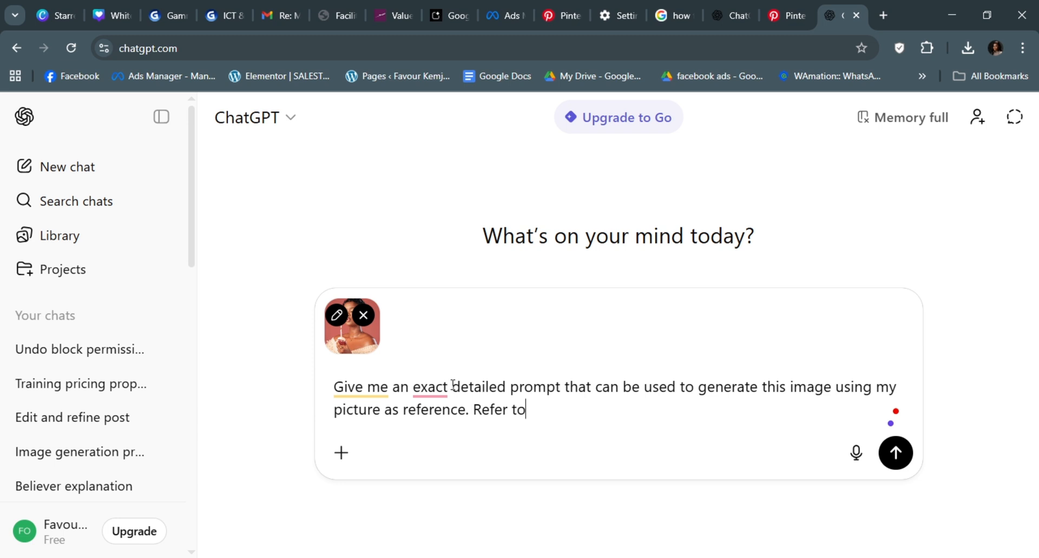
{"action": "type", "text": "mw"}
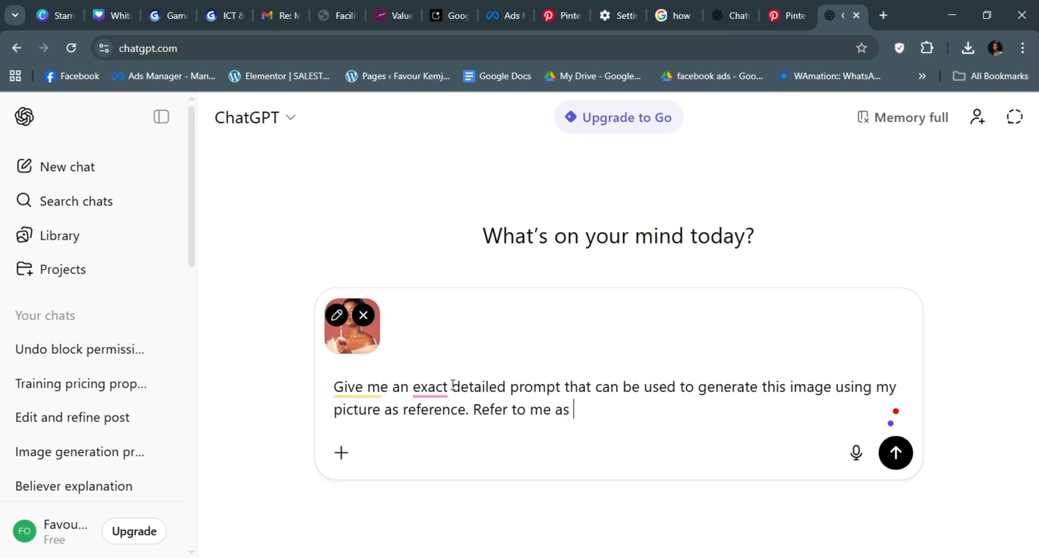
{"action": "type", "text": "REFERENCE IMAGE."}
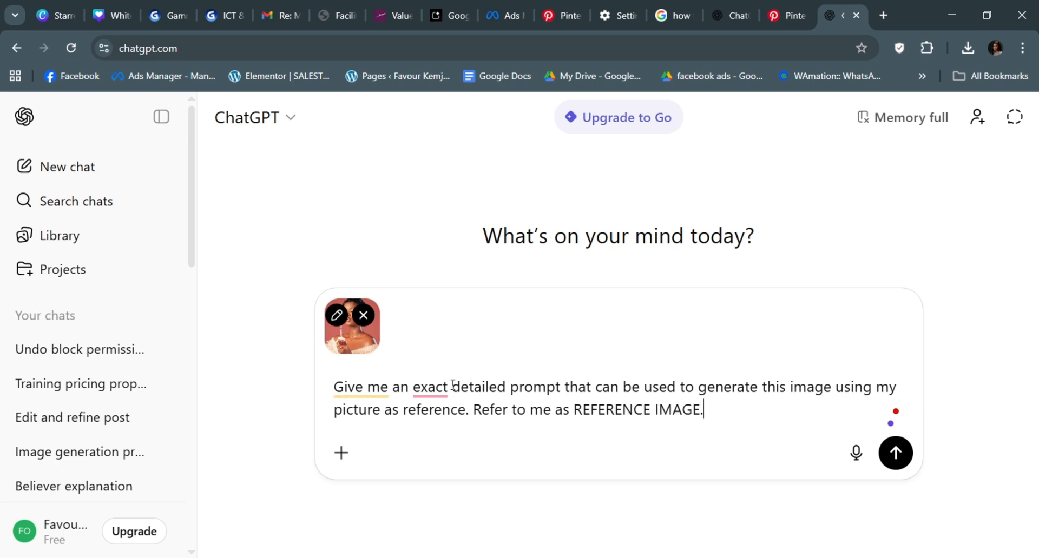
Accept Grammarly's comma after 'exact' and send the request to ChatGPT
{"action": "left_click", "coordinate": [429, 386]}
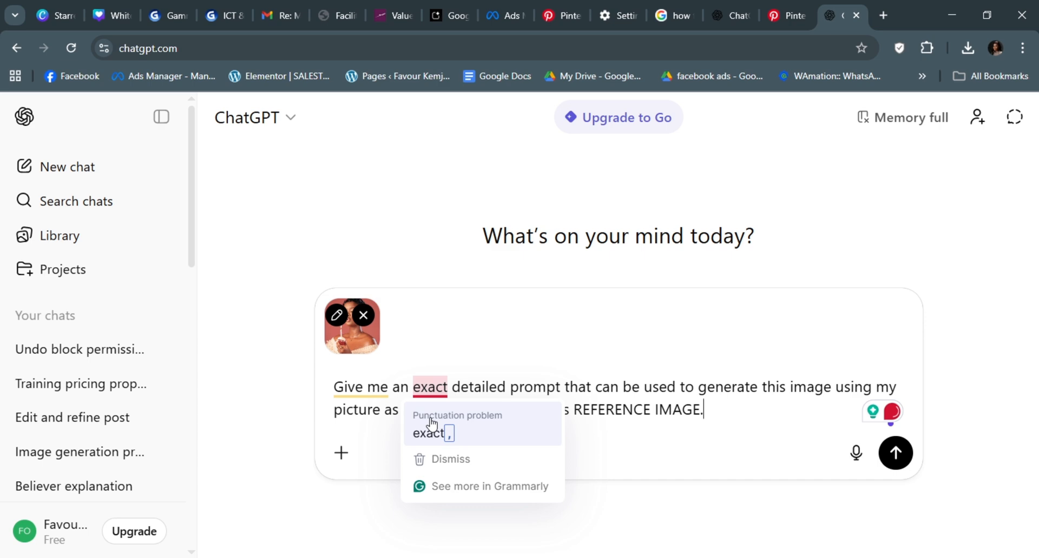
{"action": "left_click", "coordinate": [431, 433]}
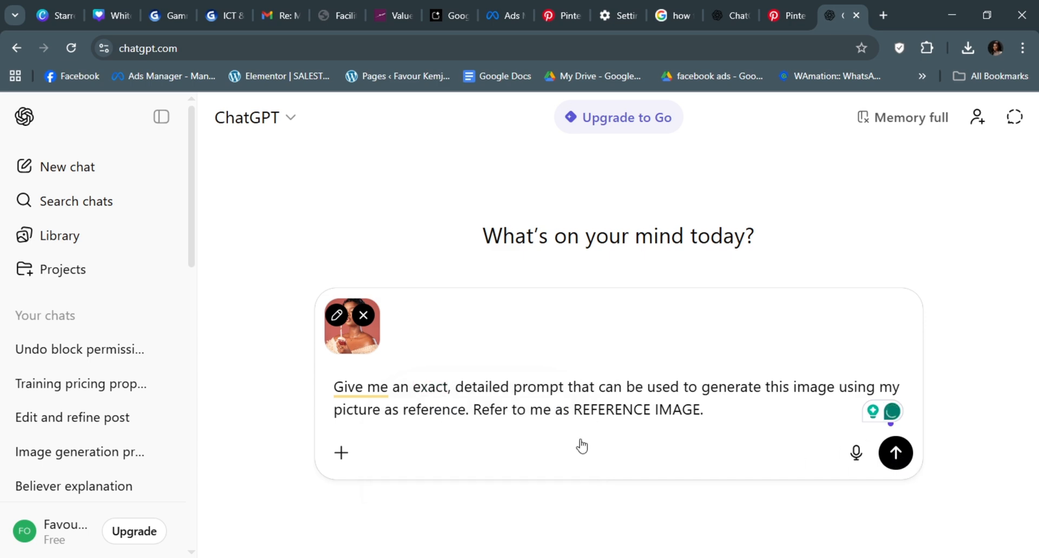
{"action": "left_click", "coordinate": [894, 453]}
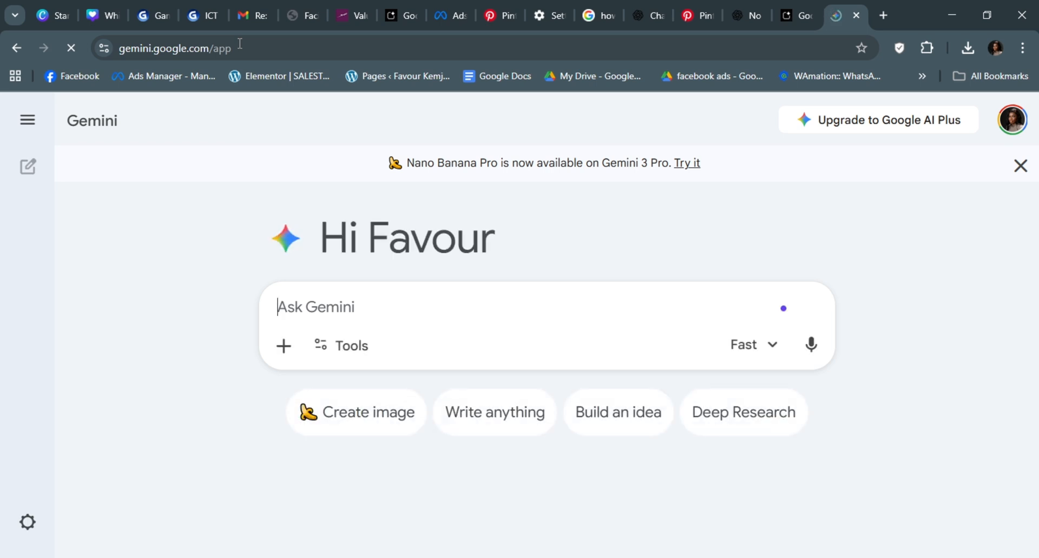
{"action": "mouse_move", "coordinate": [282, 346]}
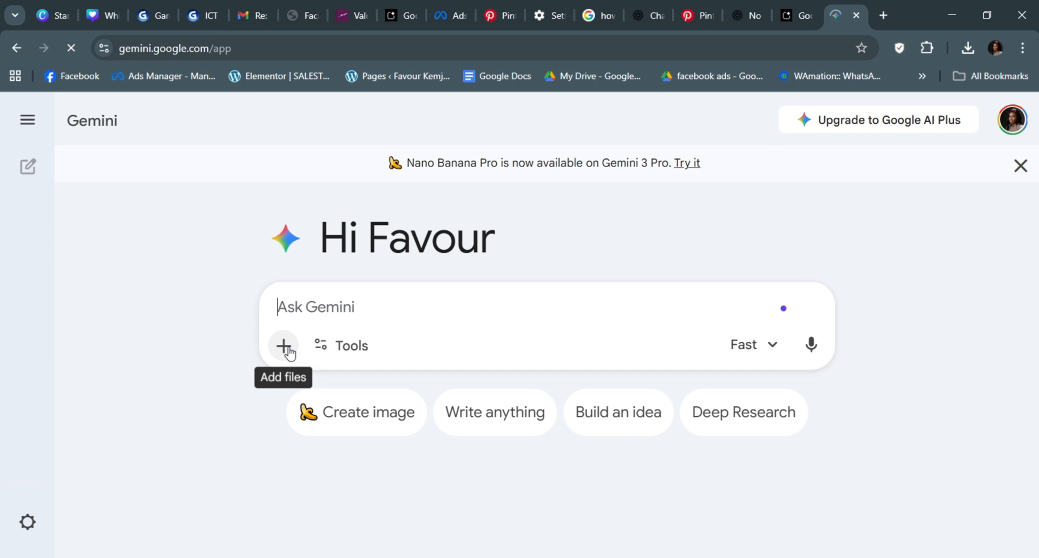
Attach the reference photo and paste the cupcake portrait prompt with delicate gold jewelry details into Gemini
{"action": "left_click", "coordinate": [282, 345]}
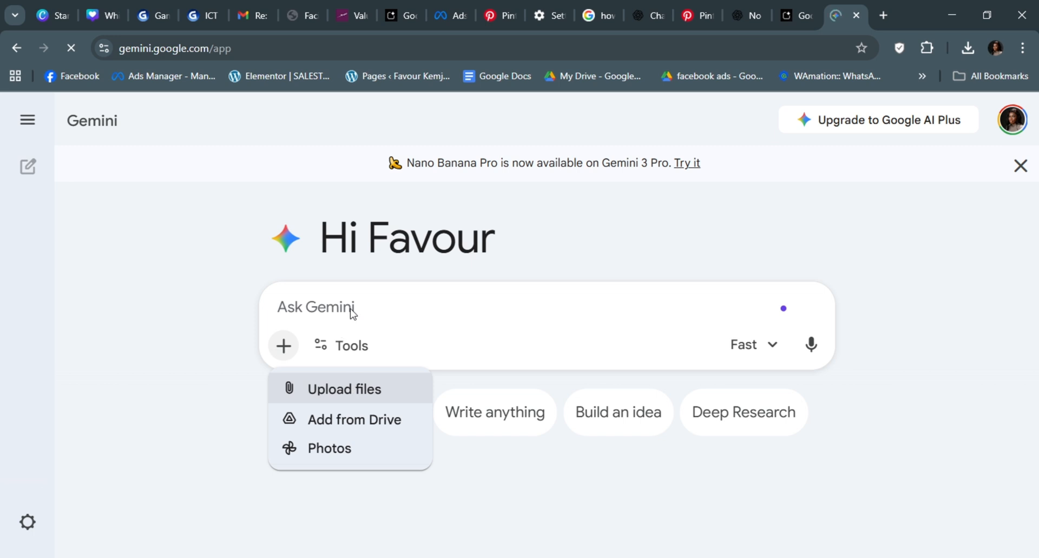
{"action": "mouse_move", "coordinate": [331, 397]}
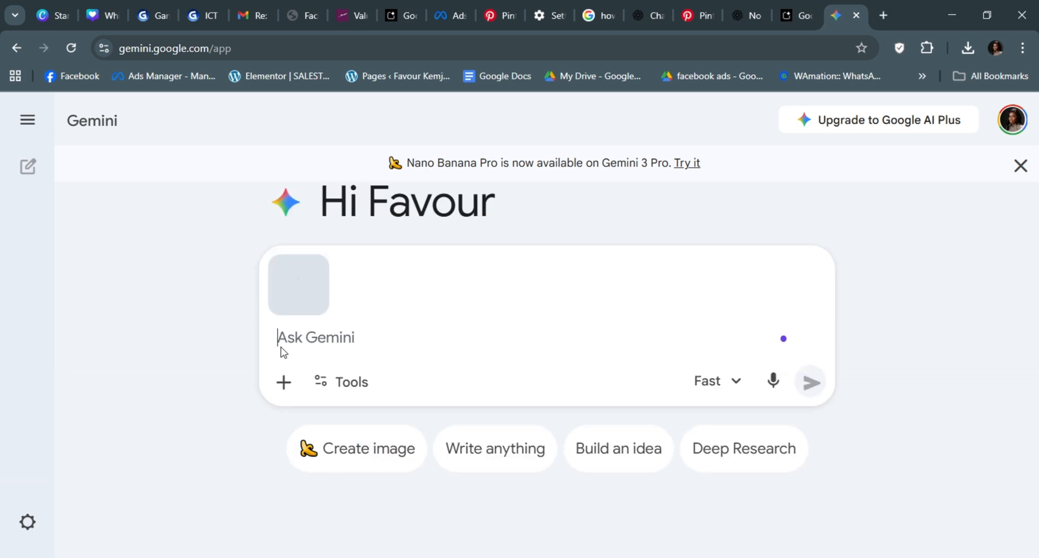
{"action": "type", "text": "paired with delicate gold jewelry including small hoop earrings, layered thin gold necklaces, and subtle gold rings. Her hair should remain short, dark"}
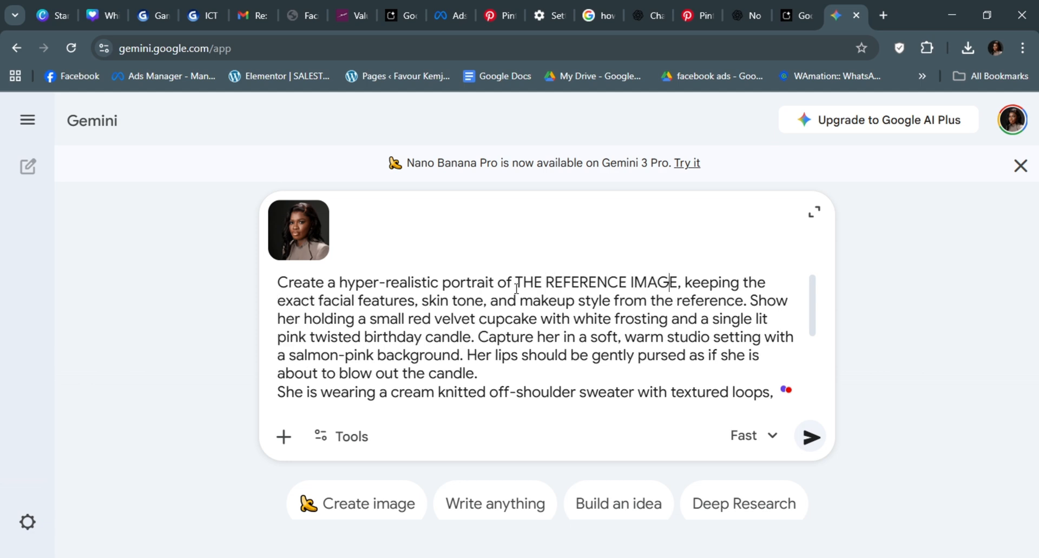
Finish the prompt with 'ATTACHED', send it and download the generated cupcake portrait at full size
{"action": "type", "text": "ATTACHED"}
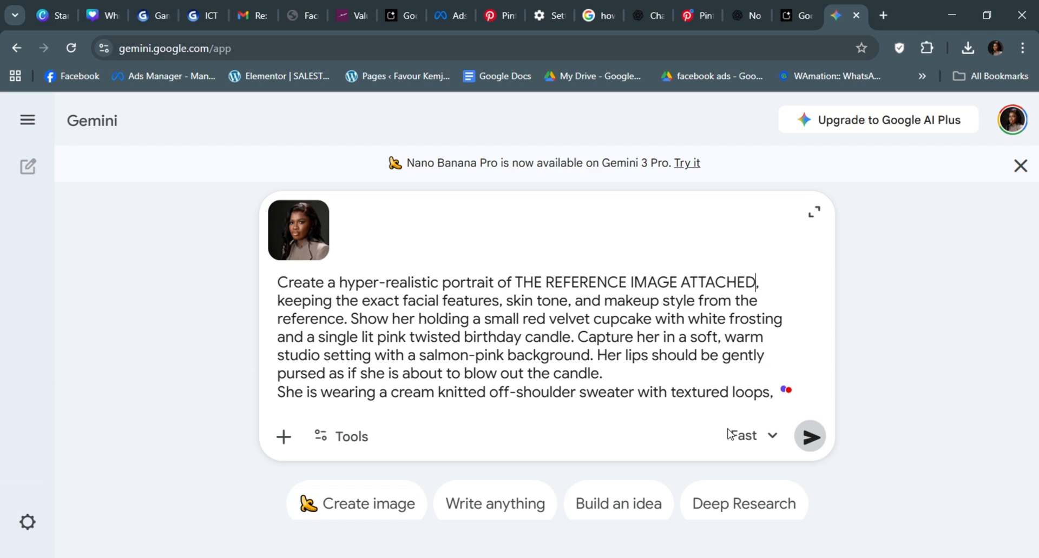
{"action": "left_click", "coordinate": [809, 436]}
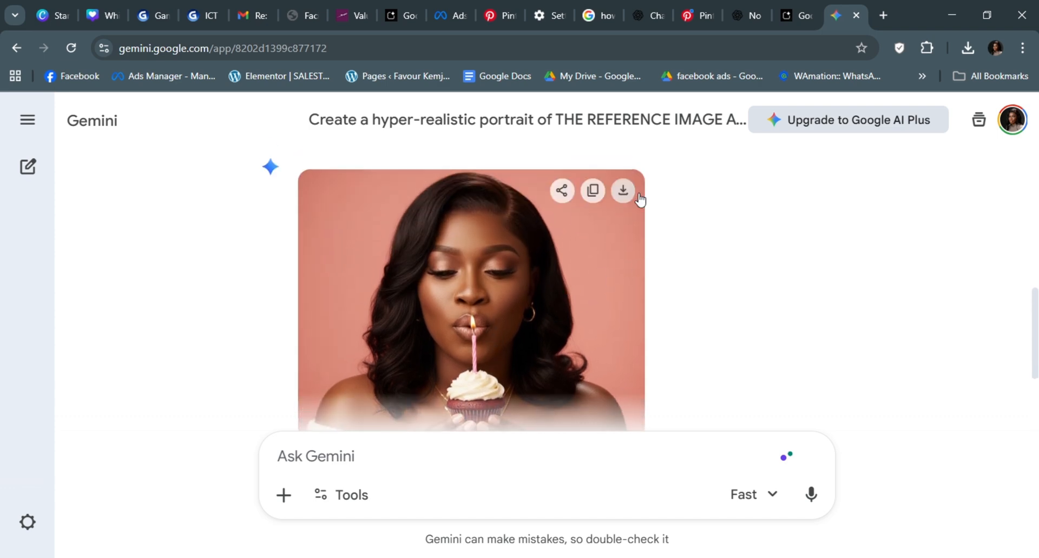
{"action": "left_click", "coordinate": [622, 191]}
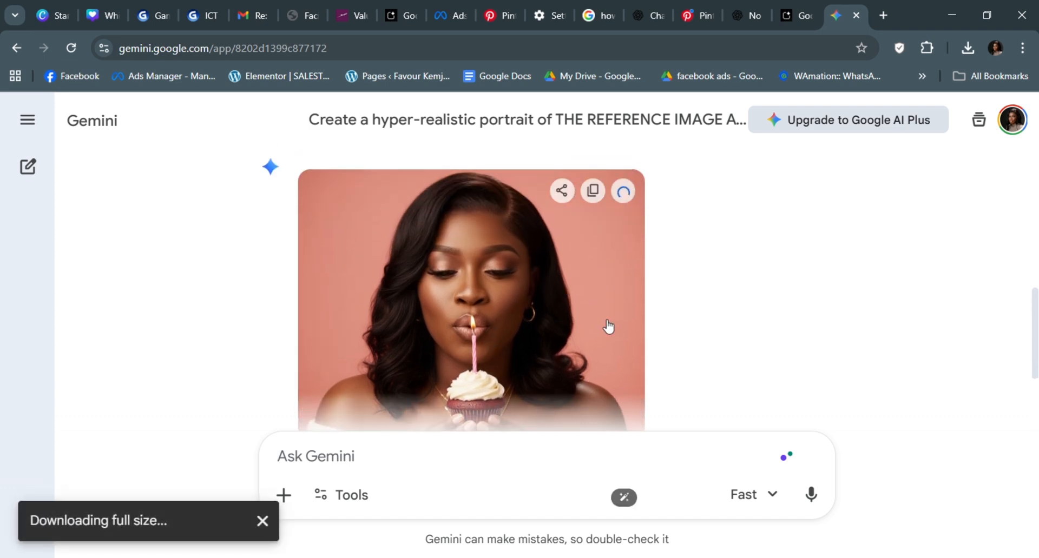
{"action": "scroll", "scroll_direction": "down", "scroll_amount": 3}
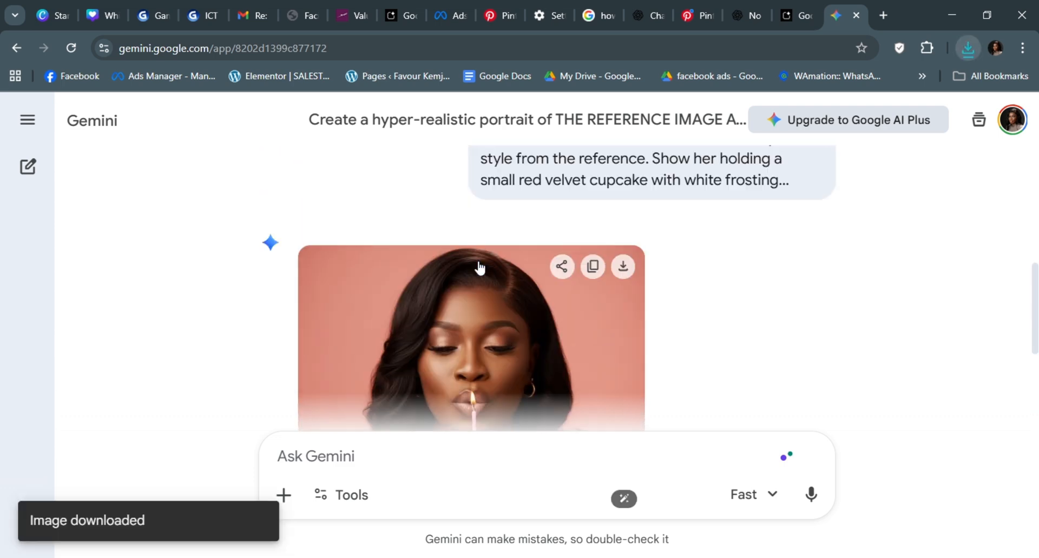
{"action": "scroll", "scroll_direction": "down", "scroll_amount": 3}
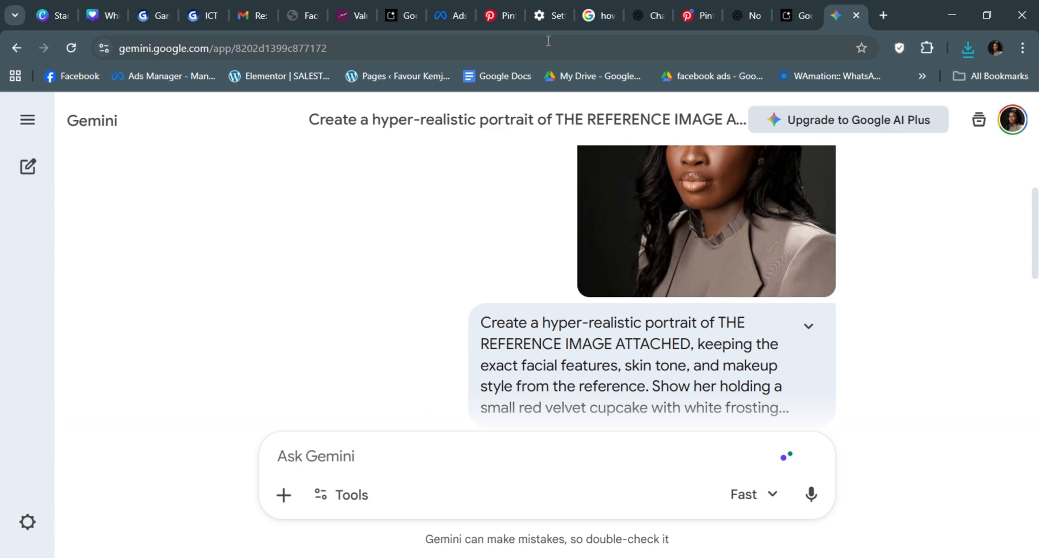
Fetch the confetti-popper prompt from earlier ChatGPT chats for Gemini
{"action": "left_click", "coordinate": [648, 15]}
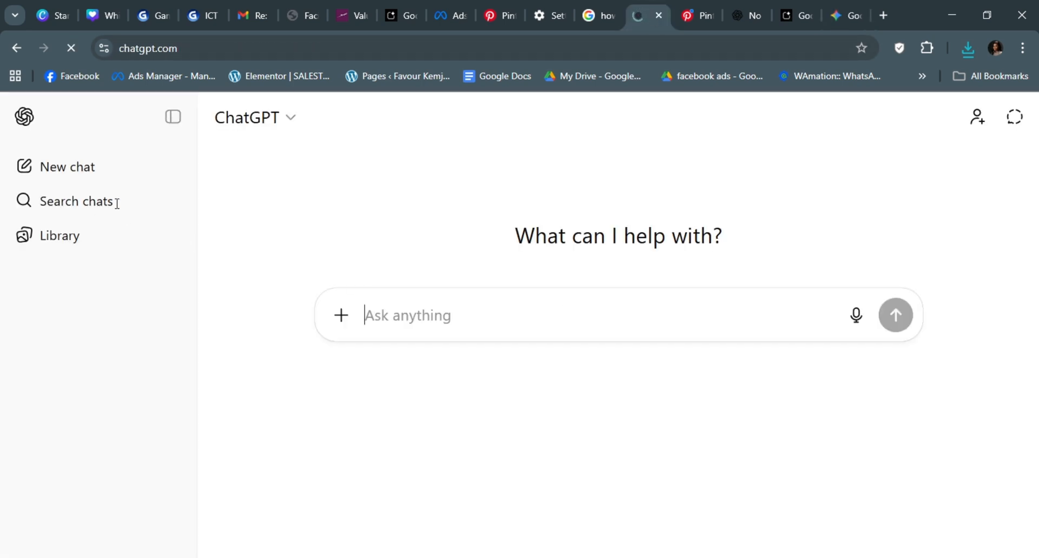
{"action": "mouse_move", "coordinate": [79, 202]}
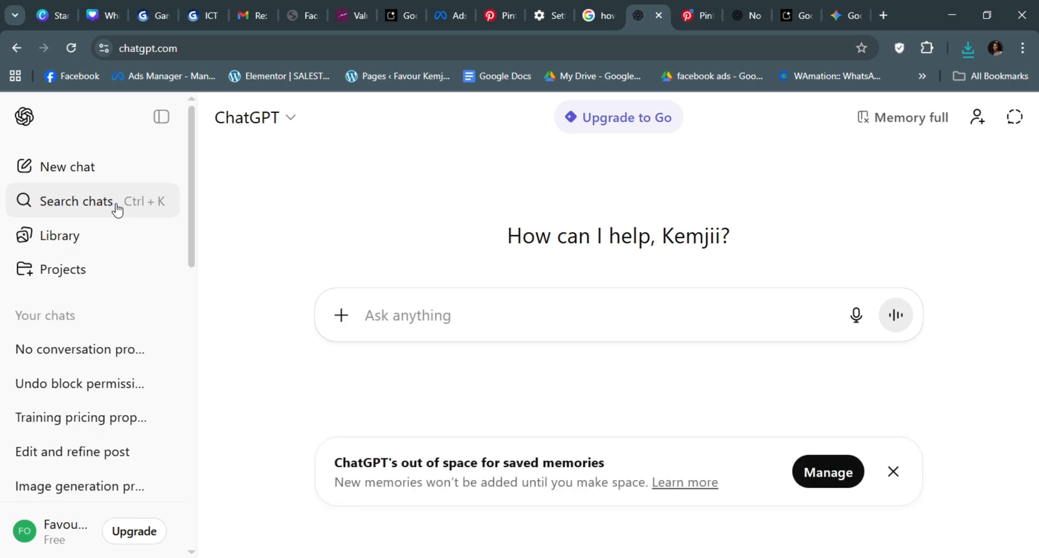
{"action": "left_click", "coordinate": [838, 15]}
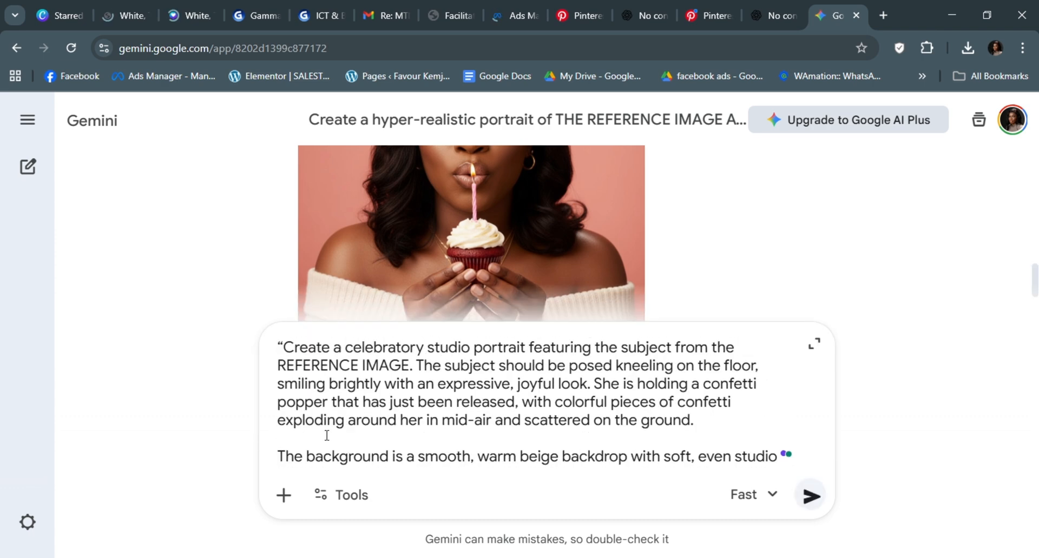
Send the confetti prompt and download the generated confetti portrait at full size
{"action": "scroll", "scroll_direction": "down", "scroll_amount": 3}
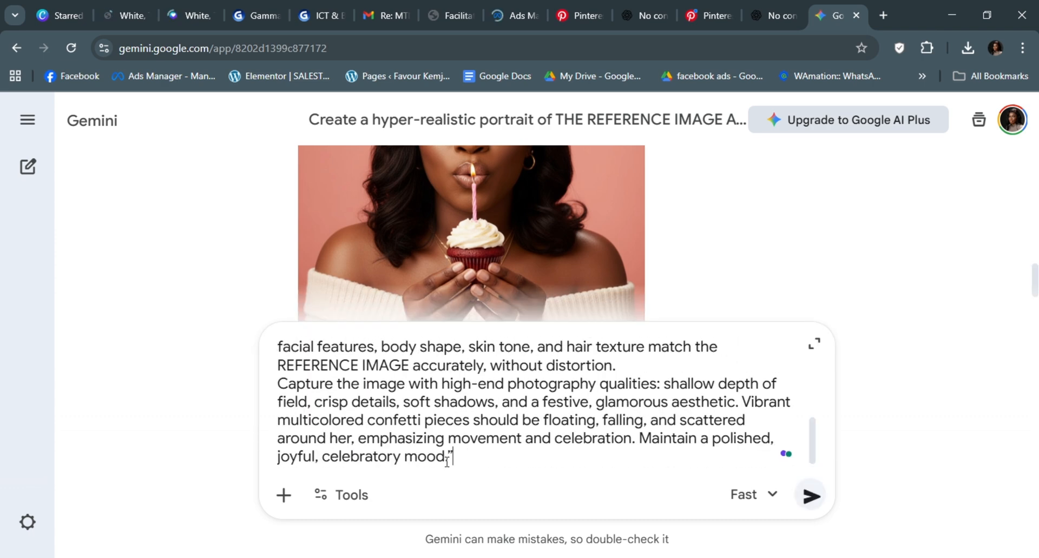
{"action": "left_click", "coordinate": [810, 495]}
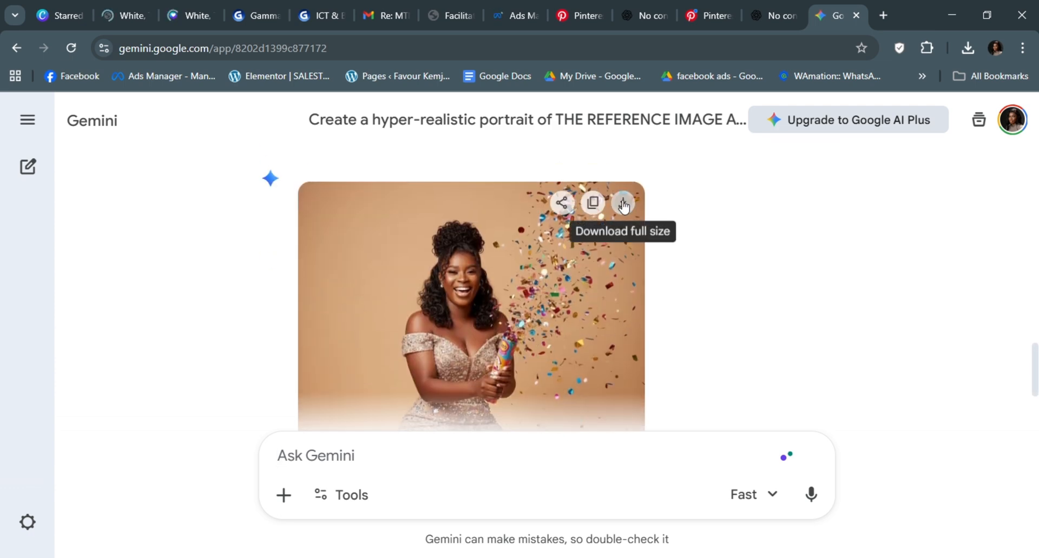
{"action": "left_click", "coordinate": [621, 203]}
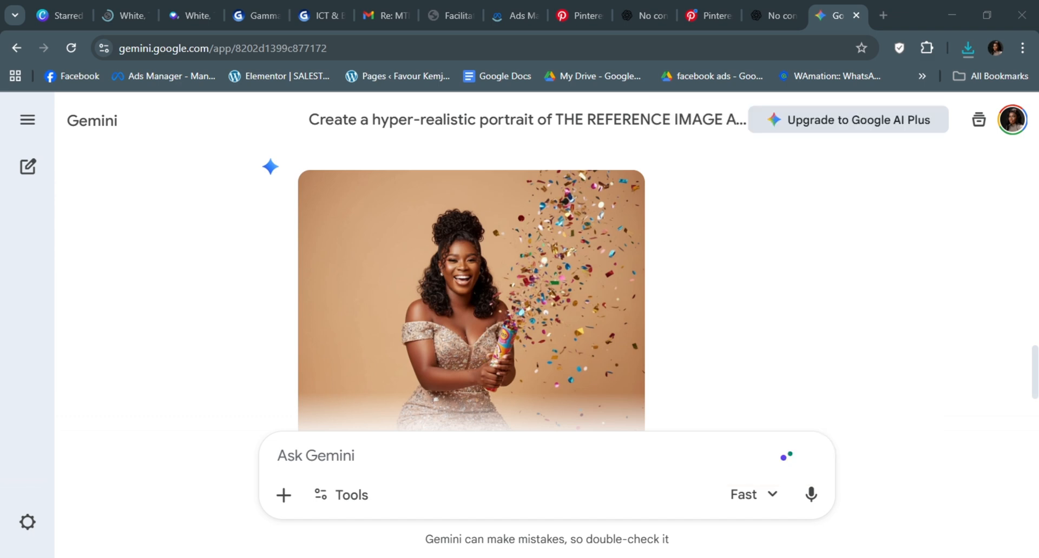
Focus Gemini's message box to begin the next portrait prompt
{"action": "left_click", "coordinate": [455, 456]}
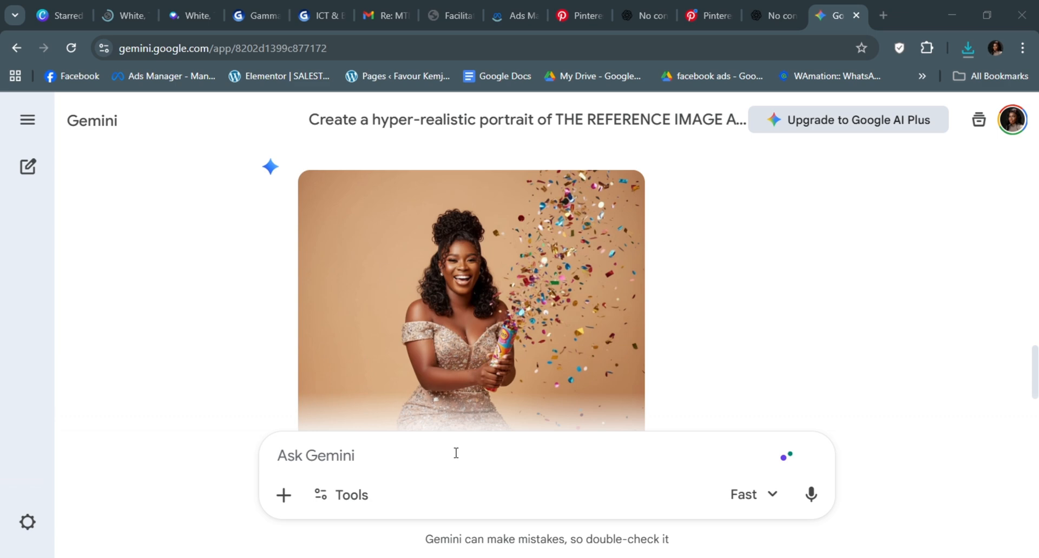
{"action": "mouse_move", "coordinate": [294, 463]}
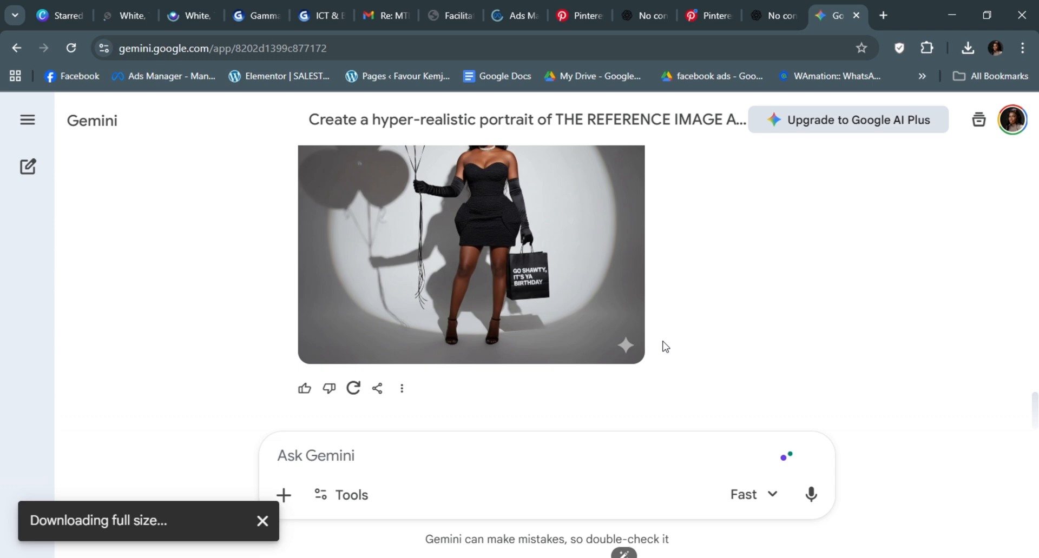
{"action": "mouse_move", "coordinate": [641, 415]}
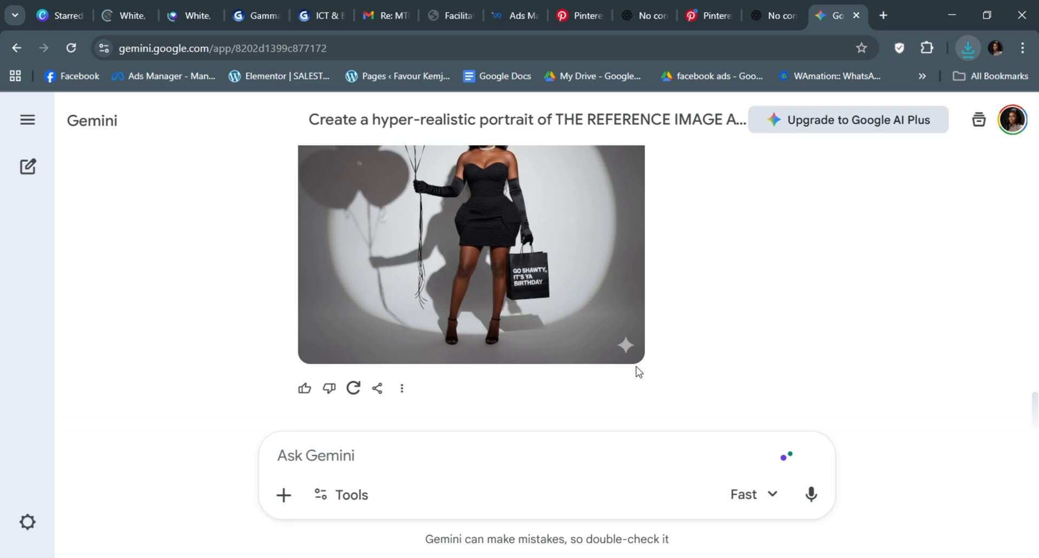
{"action": "mouse_move", "coordinate": [589, 362]}
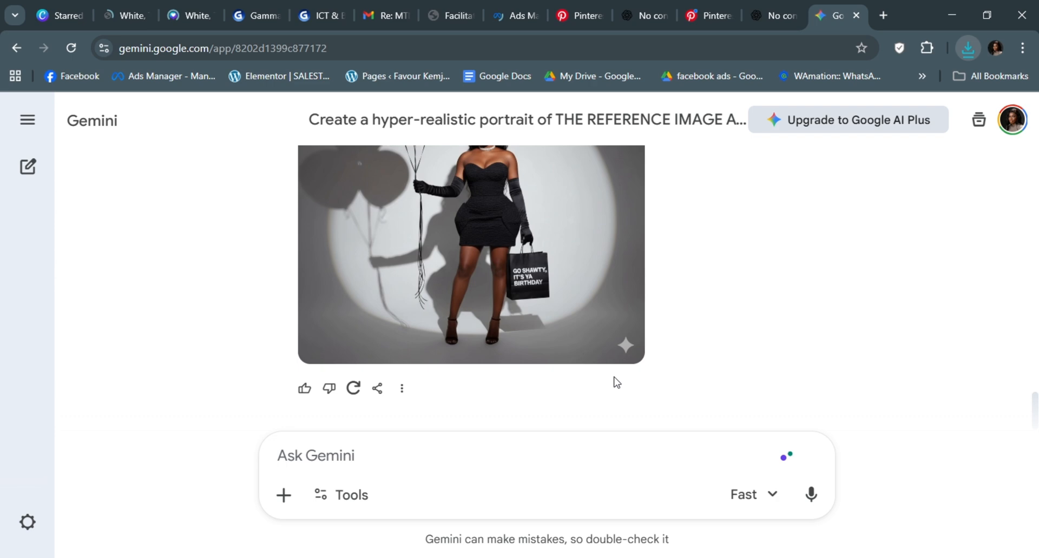
{"action": "mouse_move", "coordinate": [674, 342]}
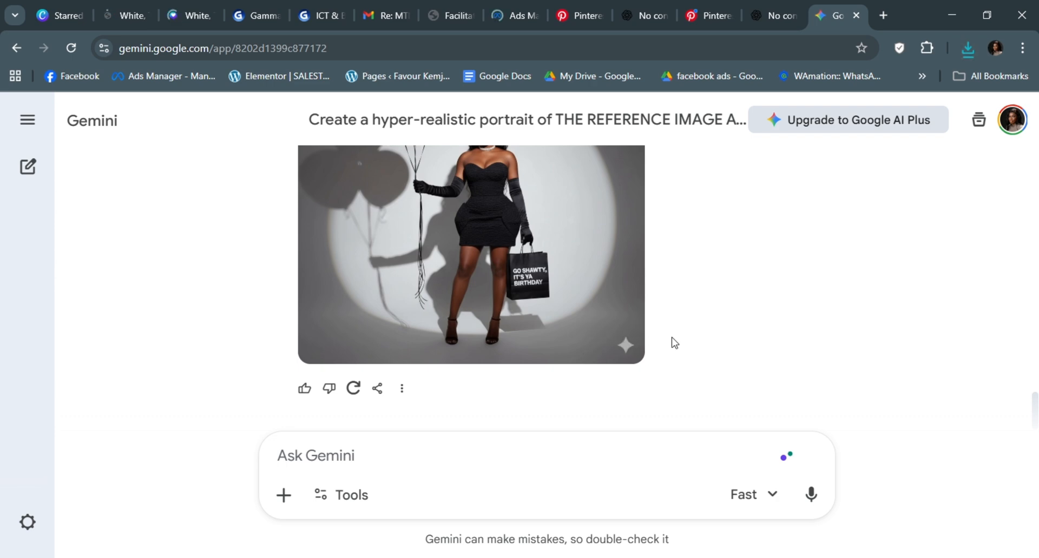
{"action": "mouse_move", "coordinate": [638, 385]}
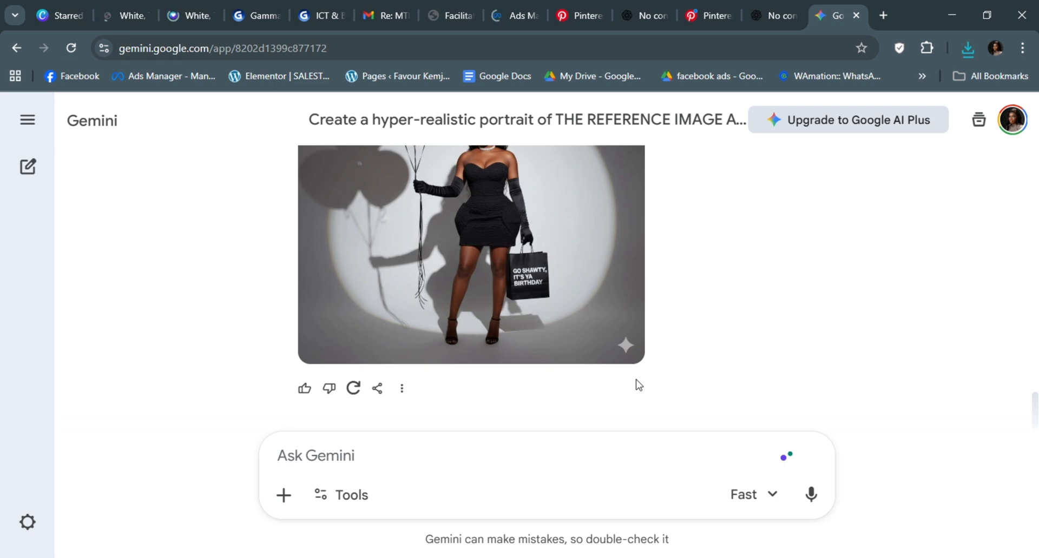
{"action": "mouse_move", "coordinate": [597, 380]}
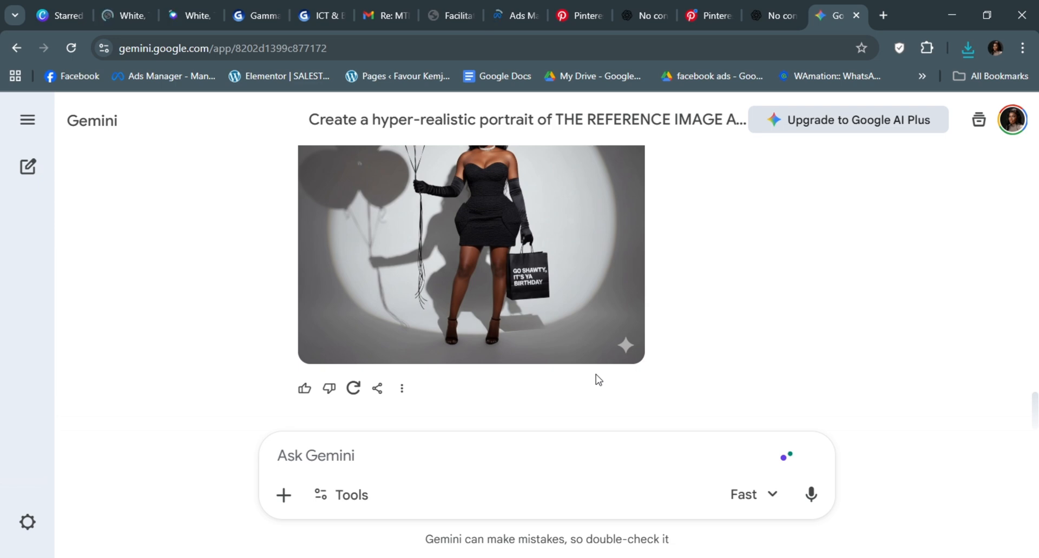
{"action": "mouse_move", "coordinate": [624, 346]}
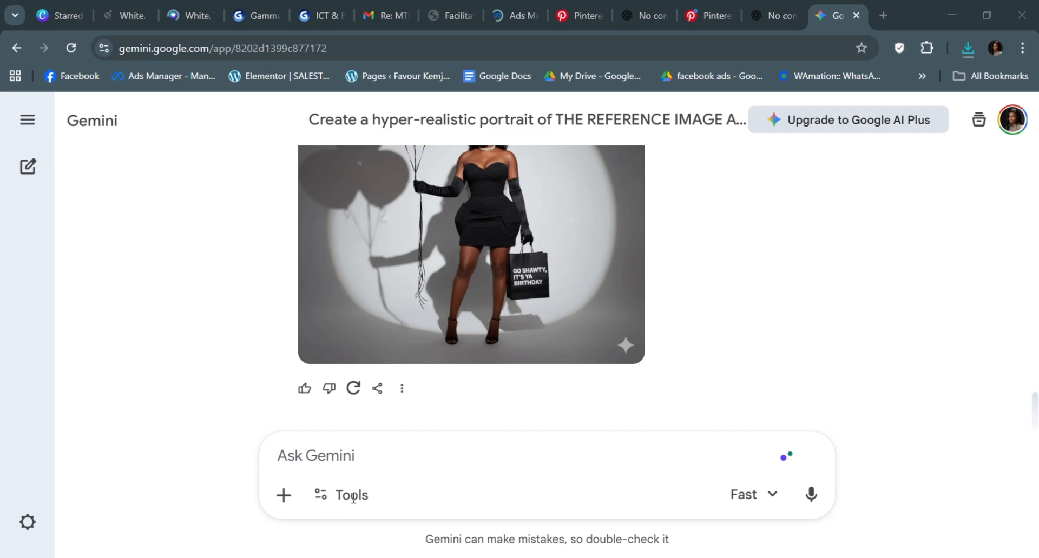
{"action": "mouse_move", "coordinate": [385, 349]}
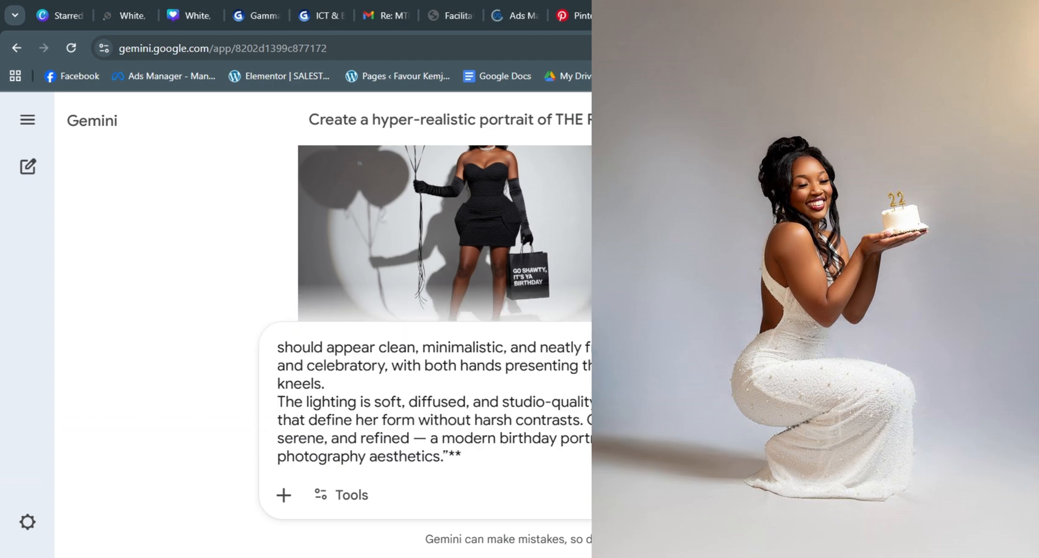
Send the birthday cake prompt and download the white-gown cake portrait at full size
{"action": "left_click", "coordinate": [809, 494]}
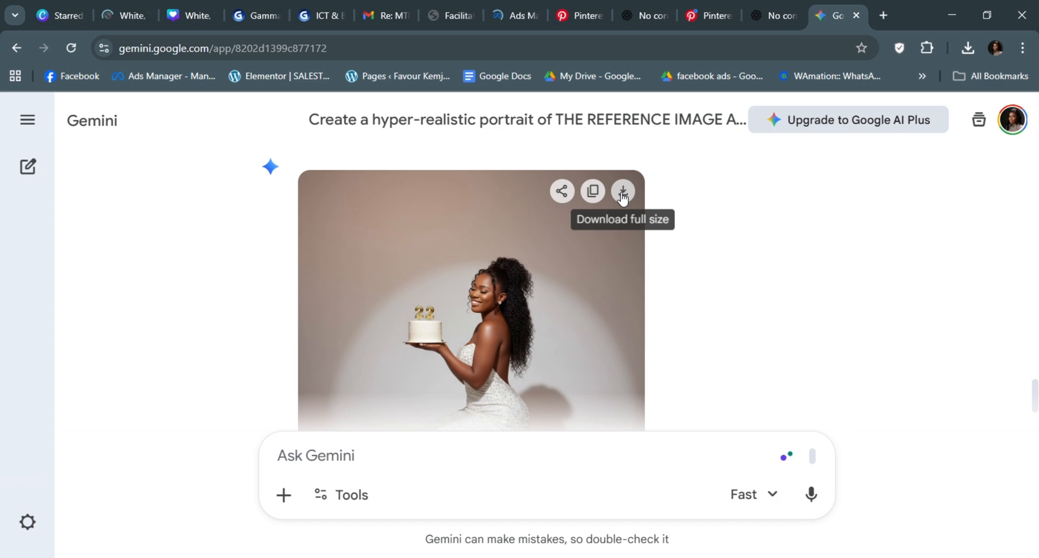
{"action": "left_click", "coordinate": [621, 192]}
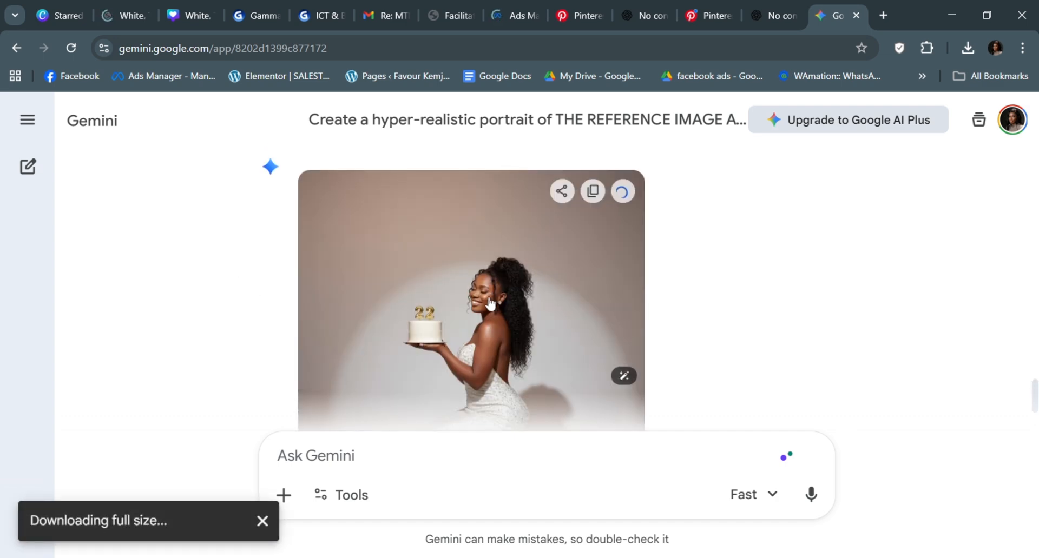
{"action": "left_click", "coordinate": [622, 191]}
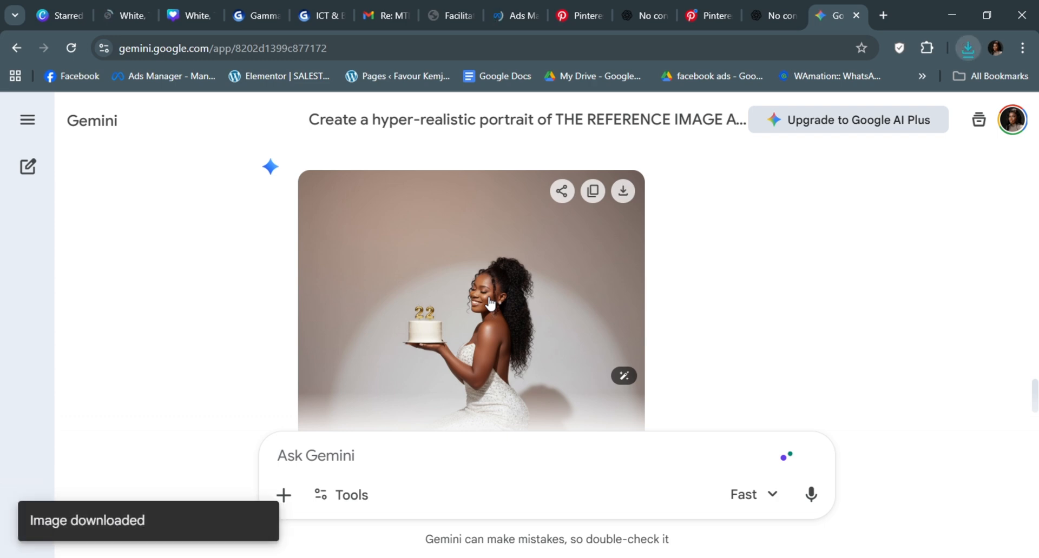